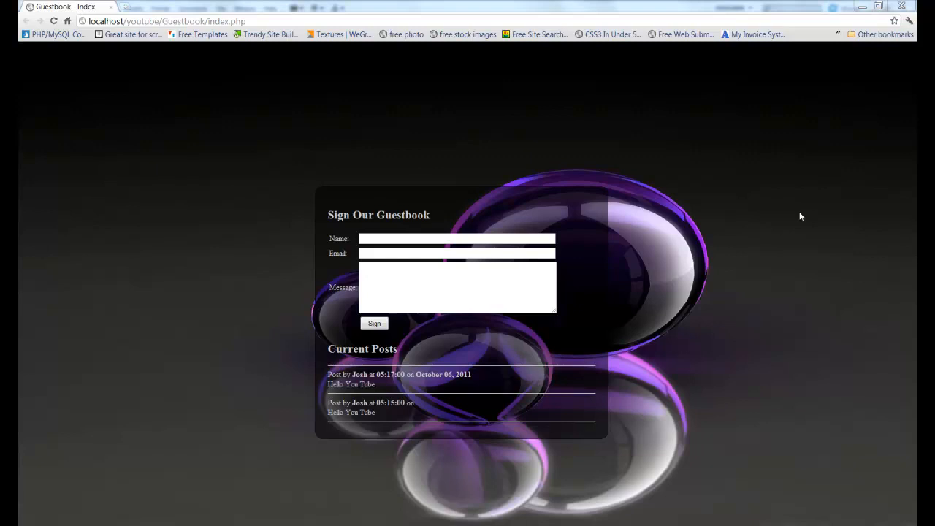
mouse_move(244, 161)
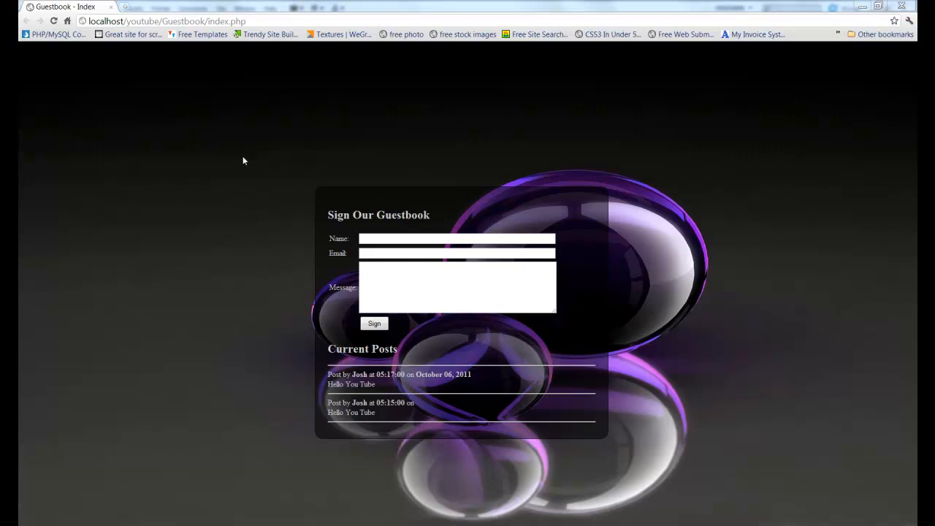
mouse_move(563, 219)
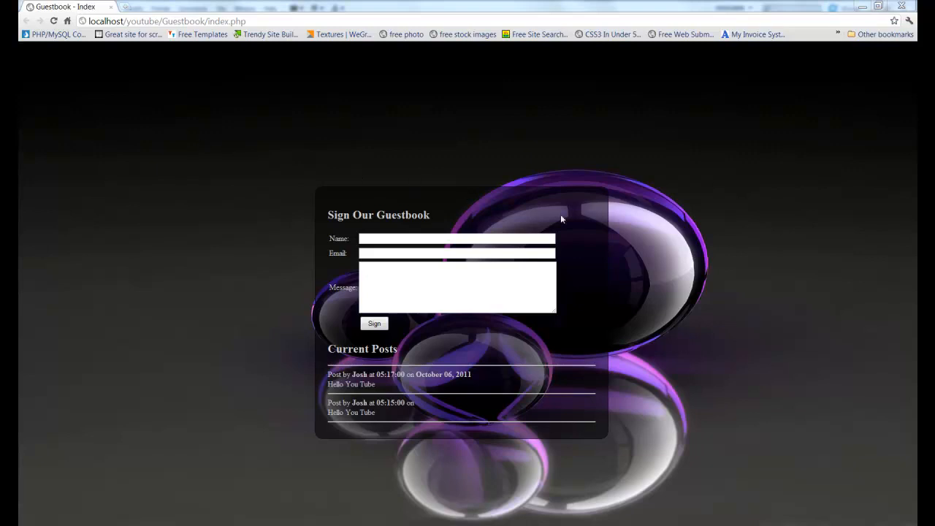
left_click(456, 237)
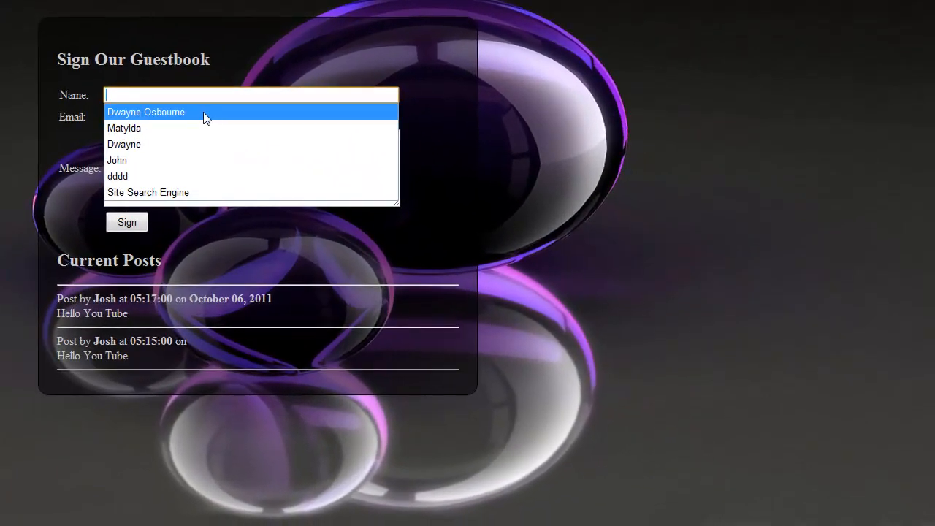
left_click(123, 128)
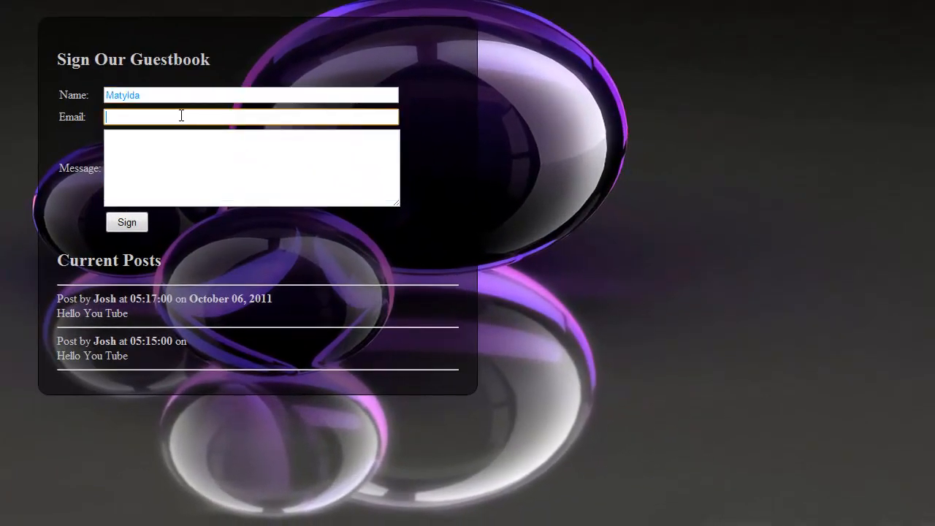
type("m@m.com")
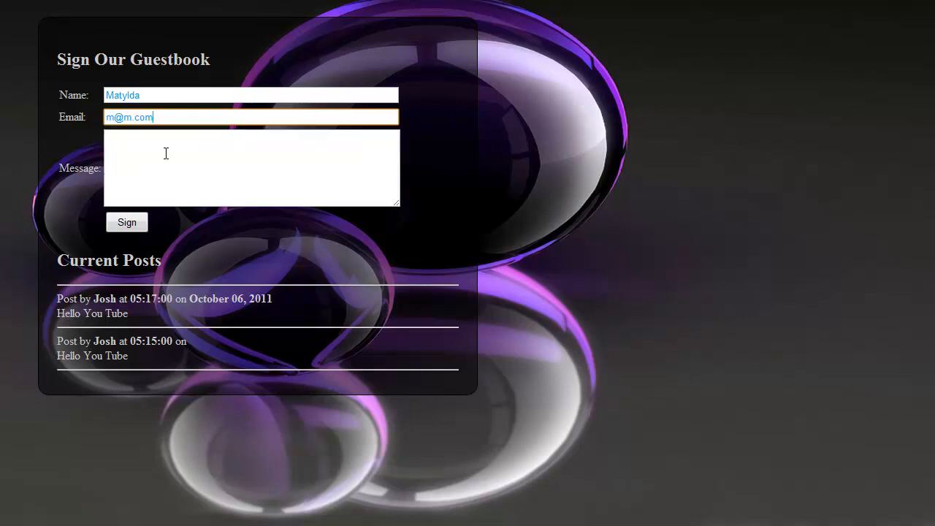
left_click(250, 168)
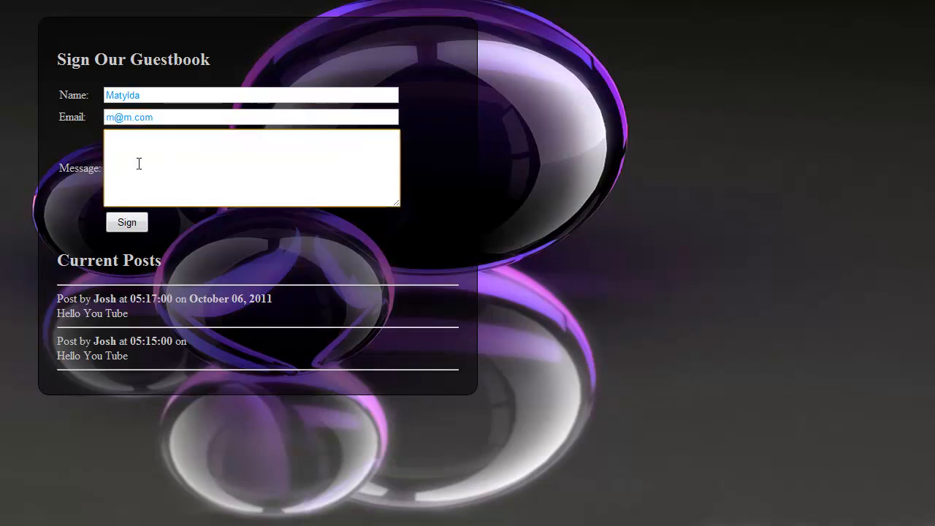
type("hey")
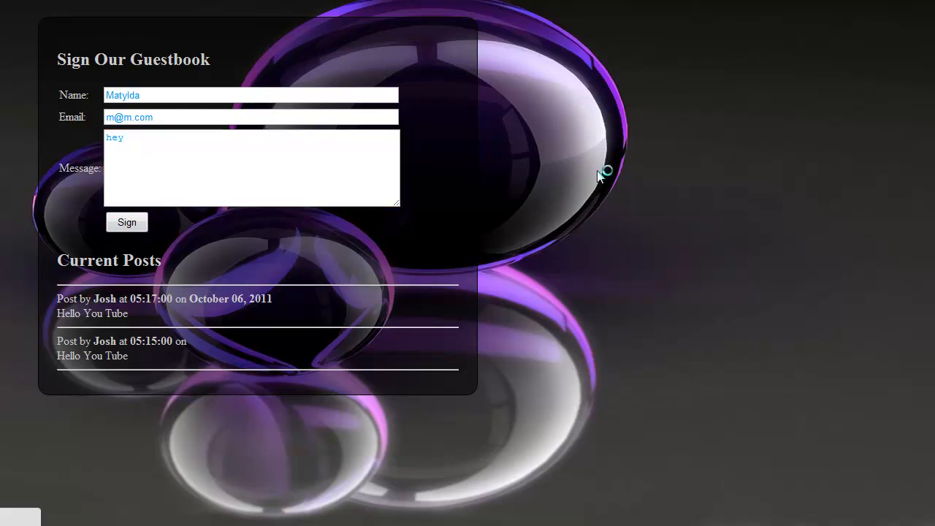
left_click(126, 223)
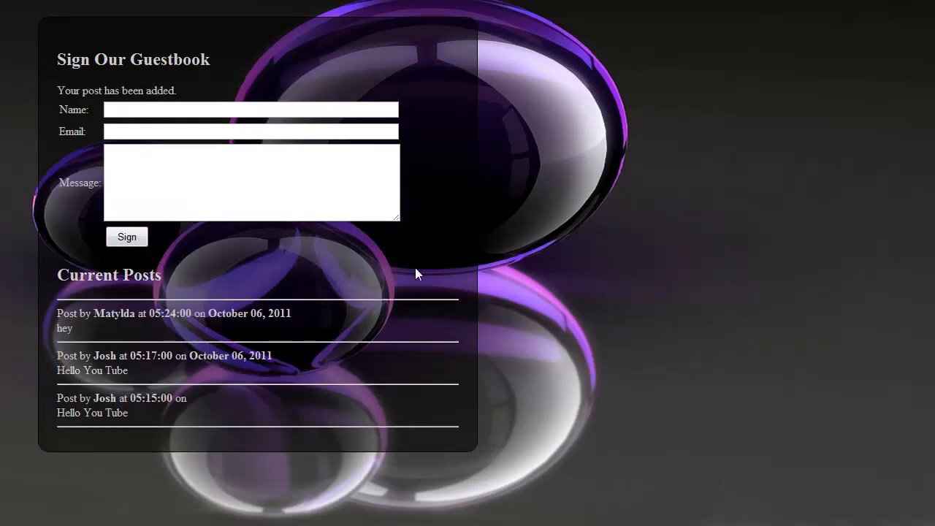
mouse_move(101, 327)
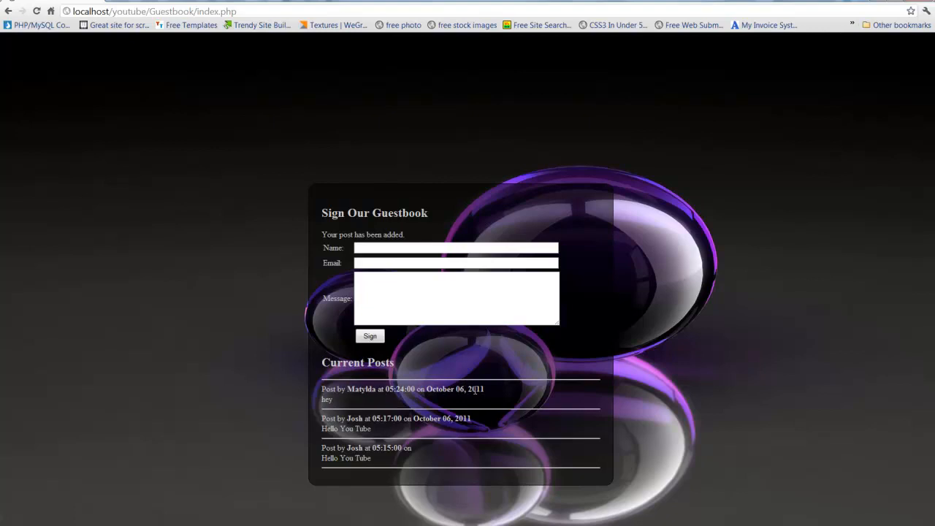
mouse_move(823, 309)
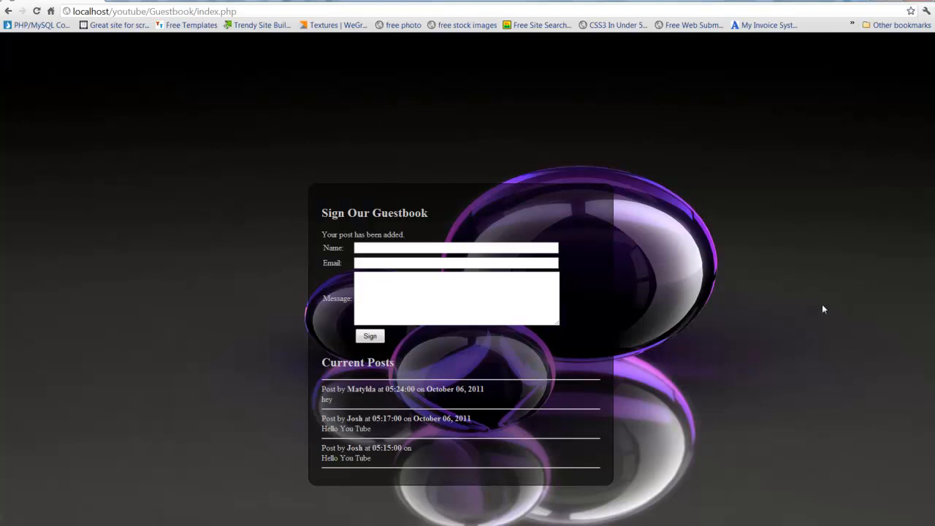
mouse_move(781, 104)
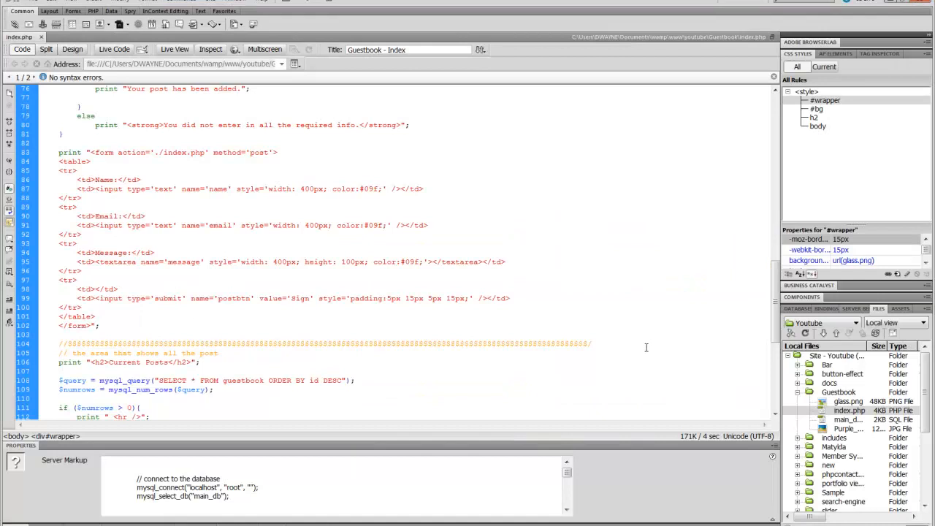
mouse_move(645, 351)
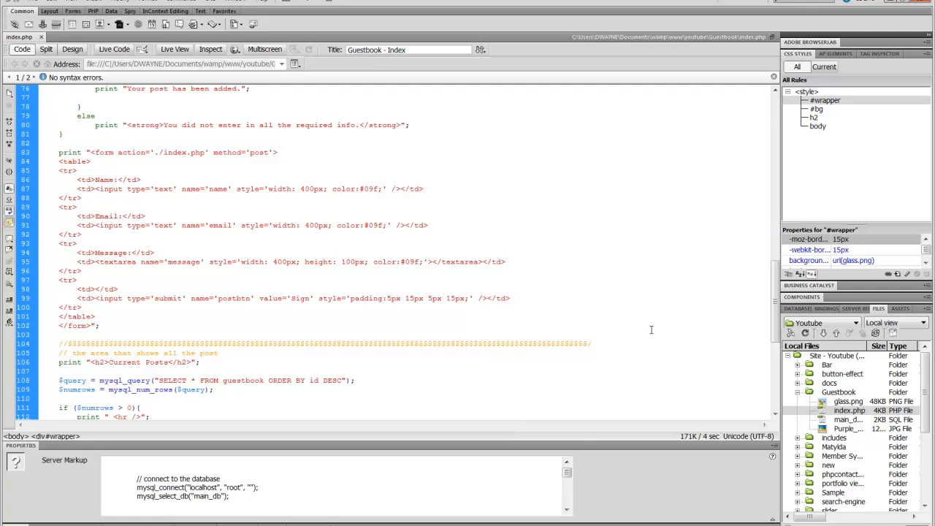
mouse_move(445, 313)
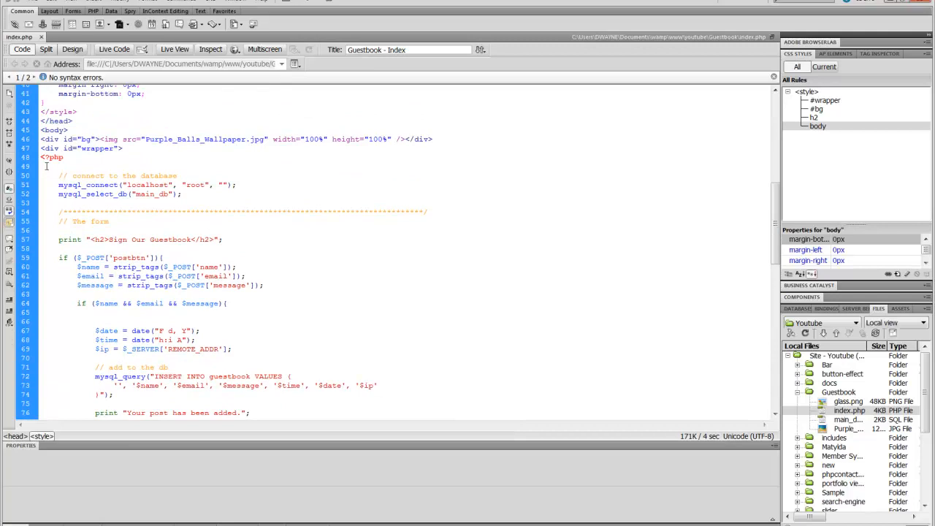
scroll("down", 3)
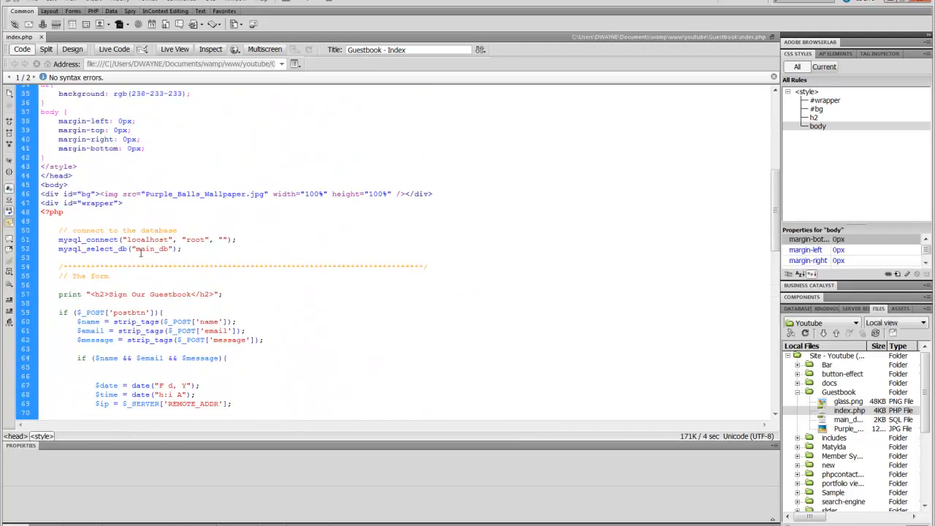
left_click_drag(58, 230, 181, 248)
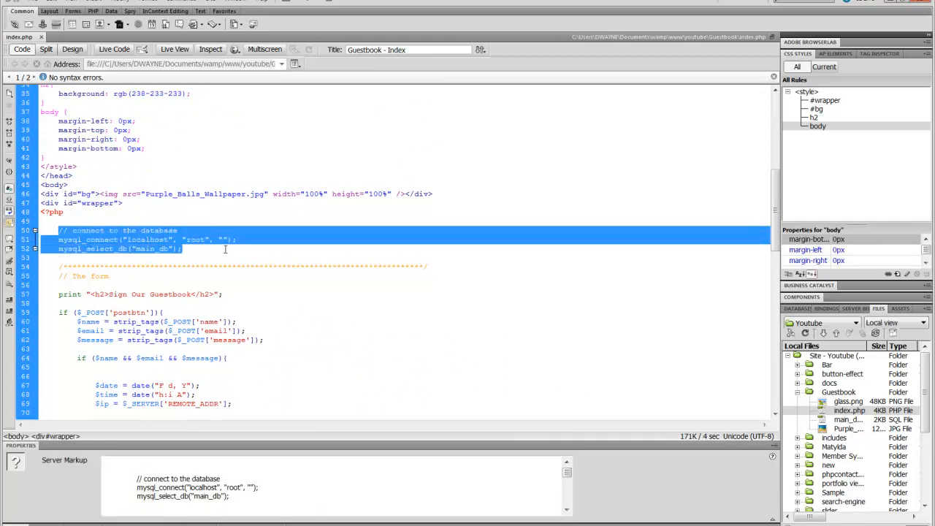
double_click(157, 239)
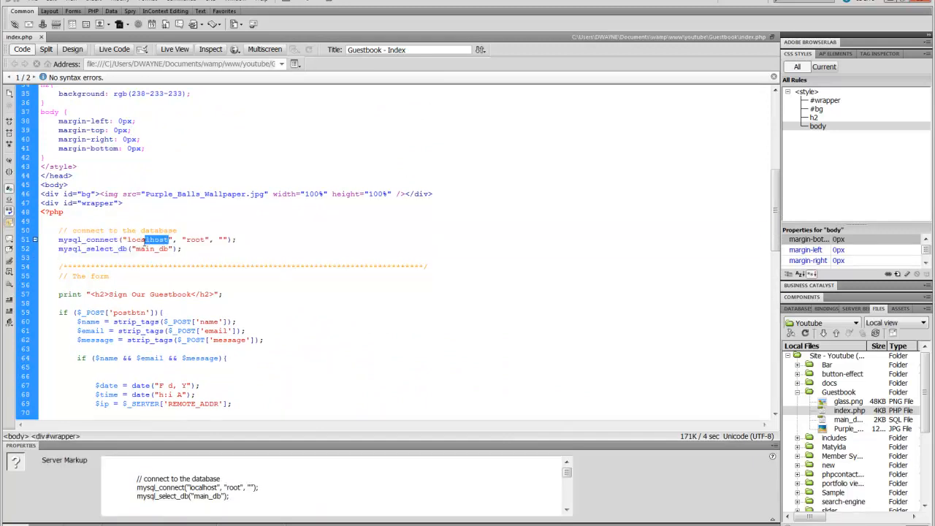
double_click(148, 238)
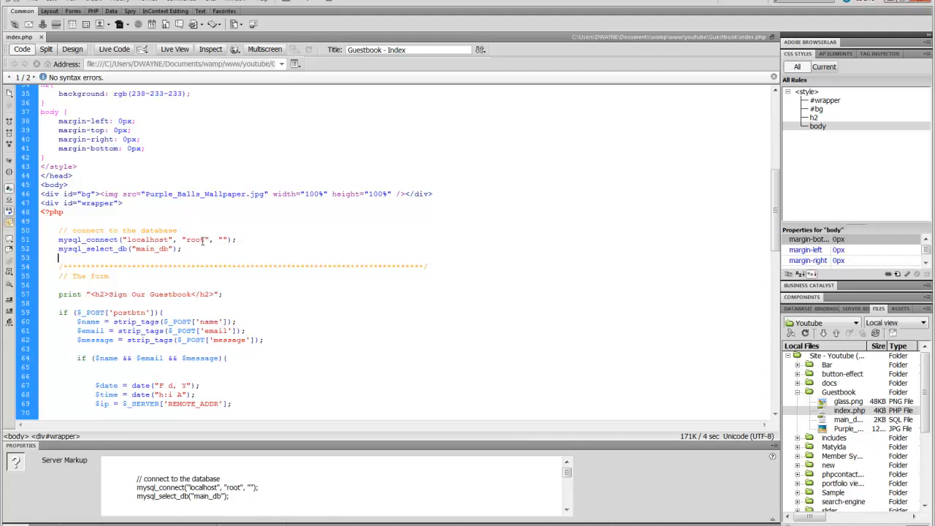
double_click(196, 240)
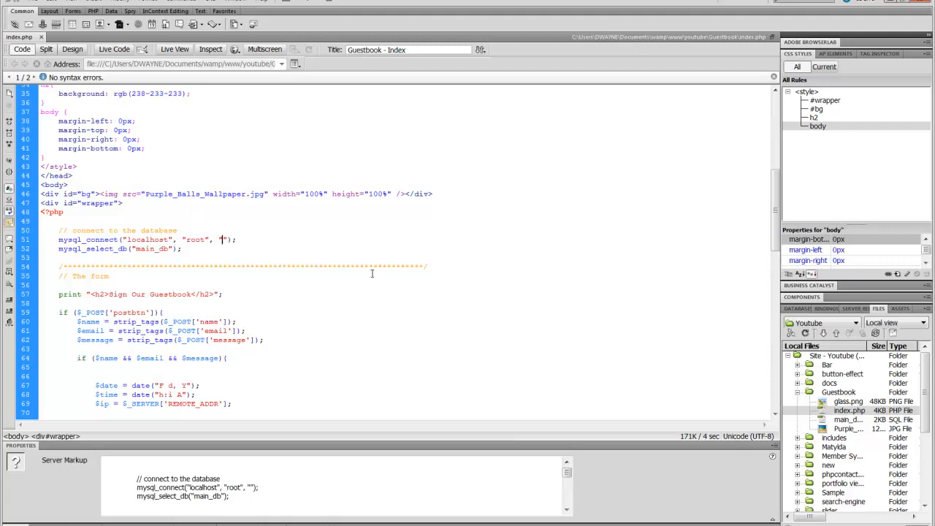
double_click(152, 249)
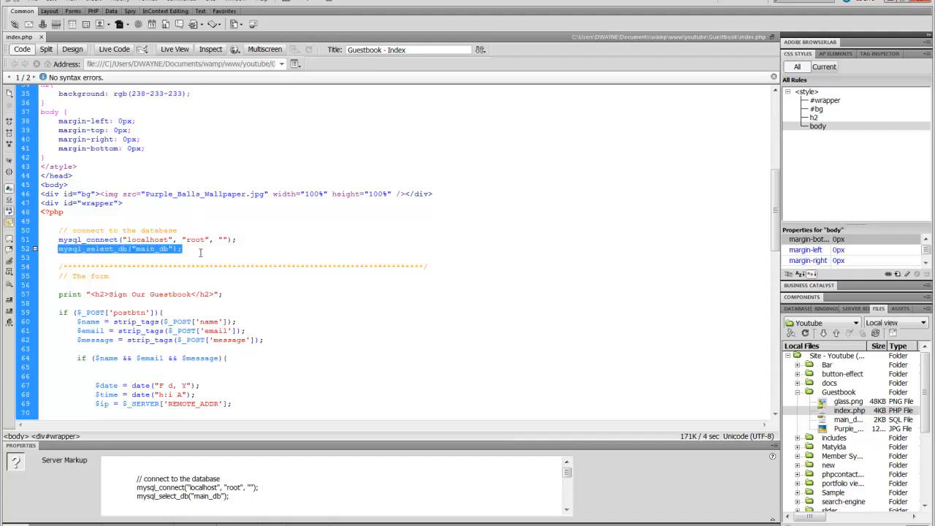
scroll("down", 3)
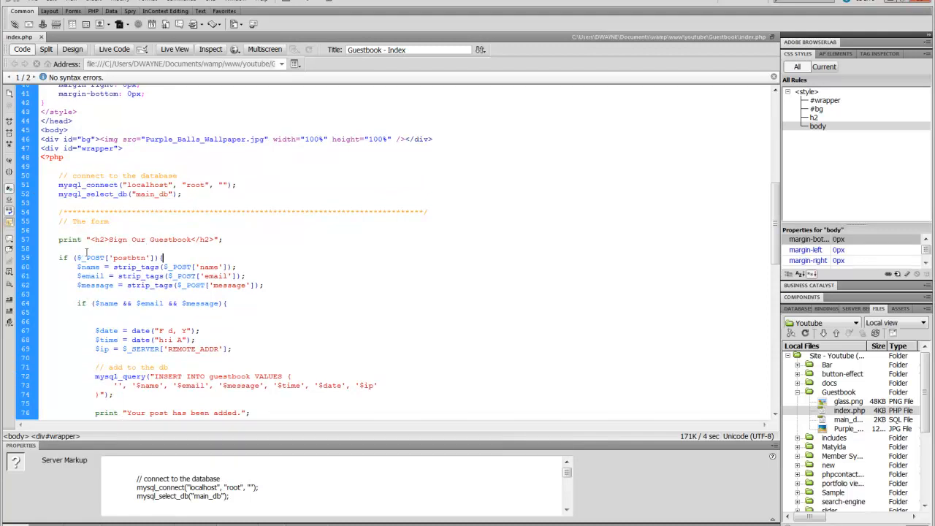
scroll("down", 3)
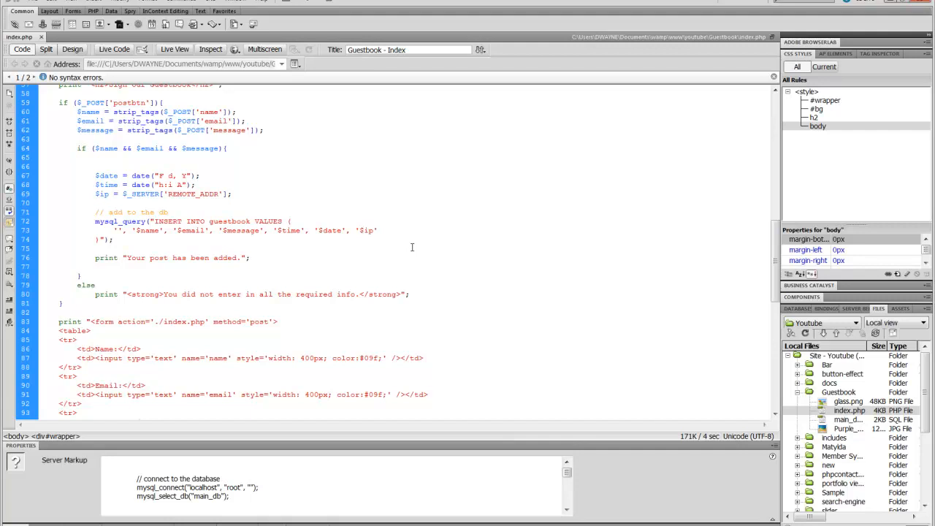
scroll("down", 3)
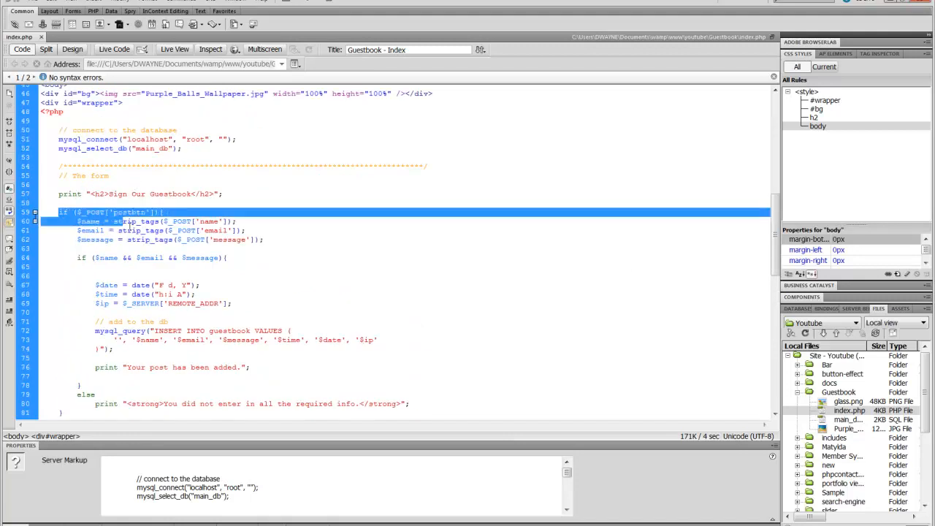
left_click_drag(70, 212, 267, 306)
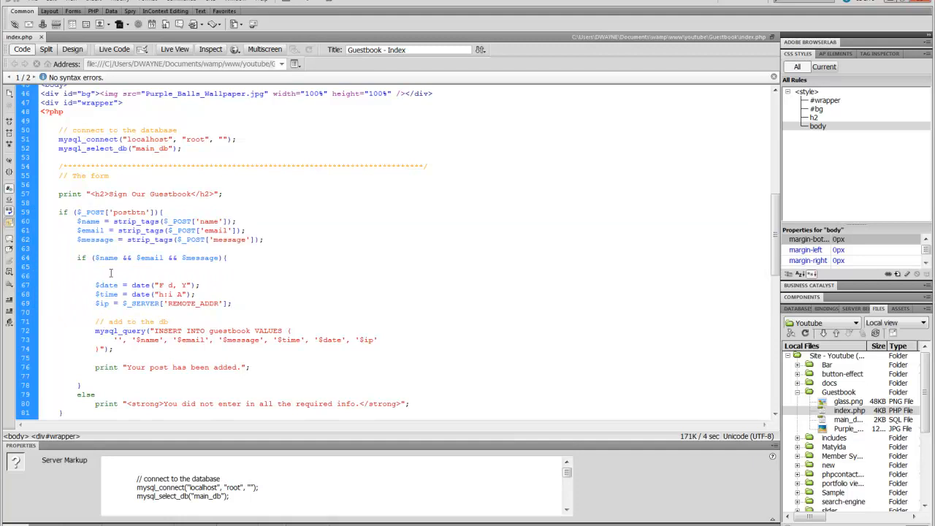
double_click(64, 212)
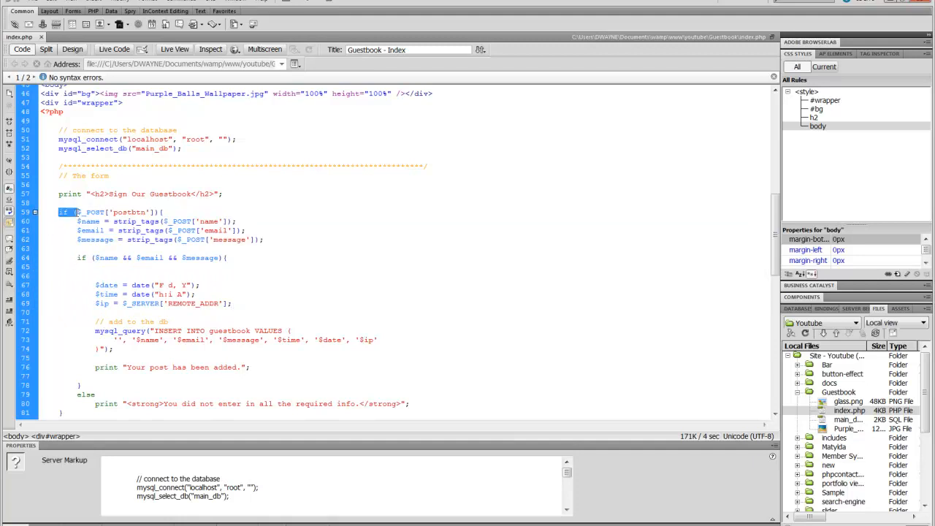
left_click_drag(58, 212, 232, 303)
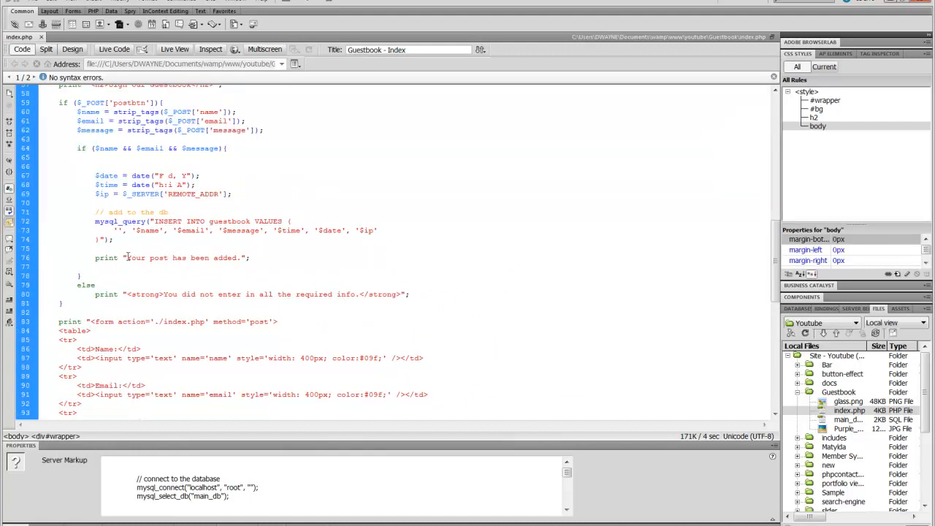
double_click(183, 258)
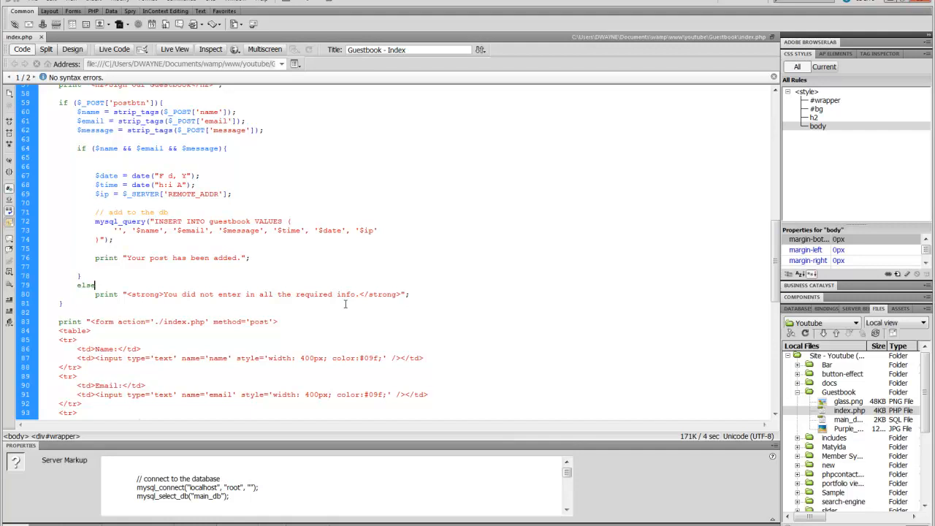
scroll("down", 3)
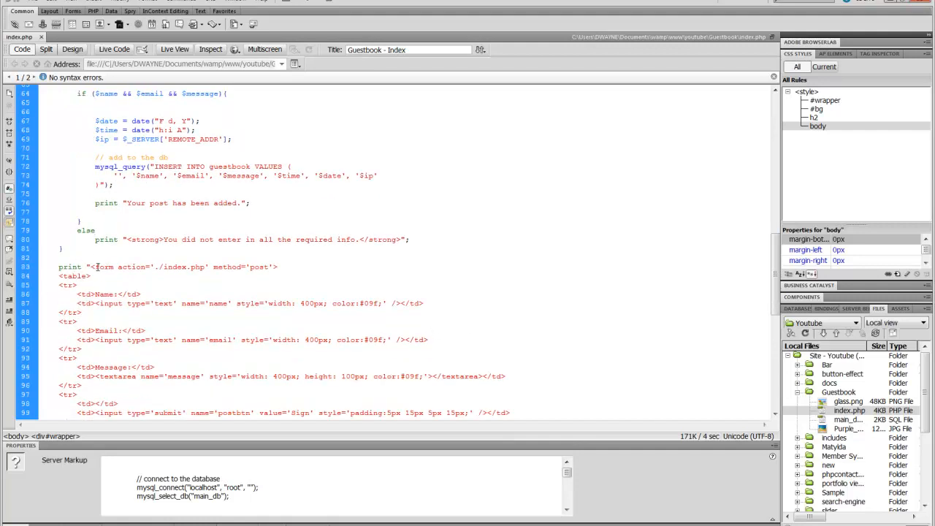
left_click(73, 275)
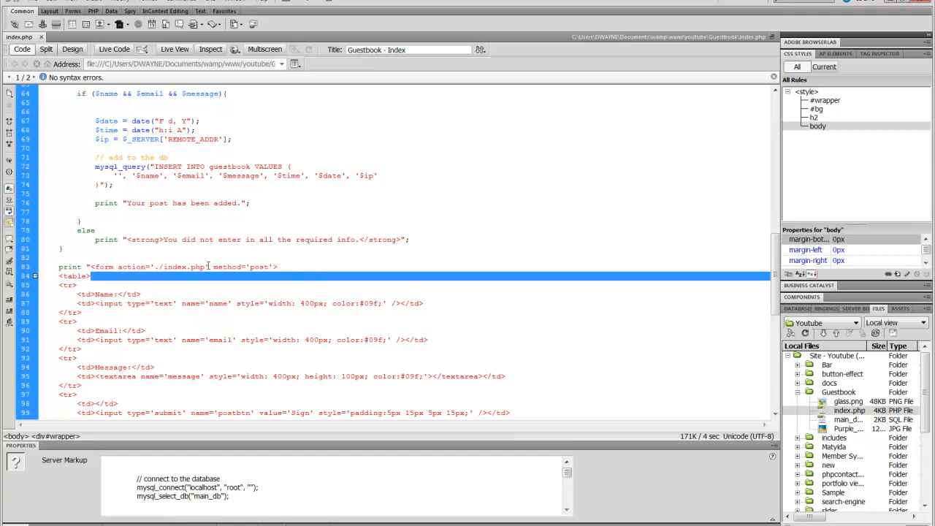
left_click(203, 266)
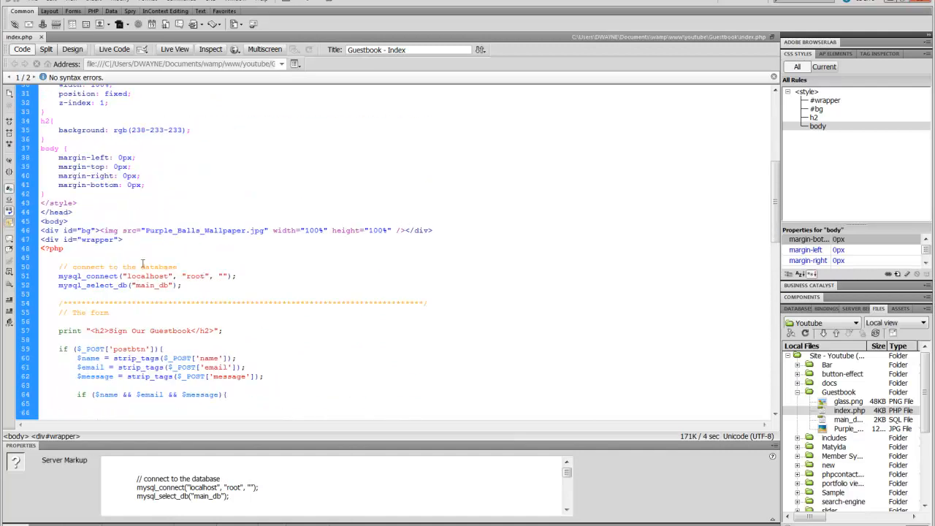
scroll("down", 3)
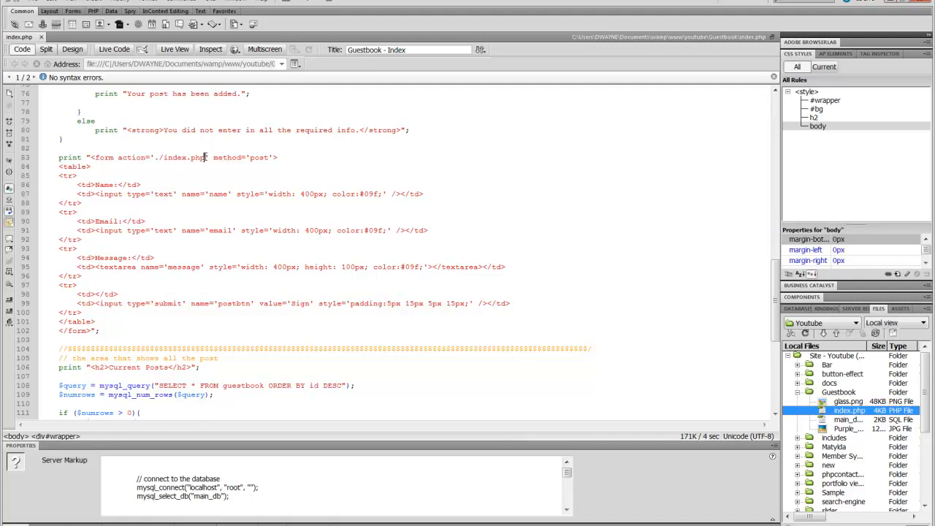
scroll("down", 3)
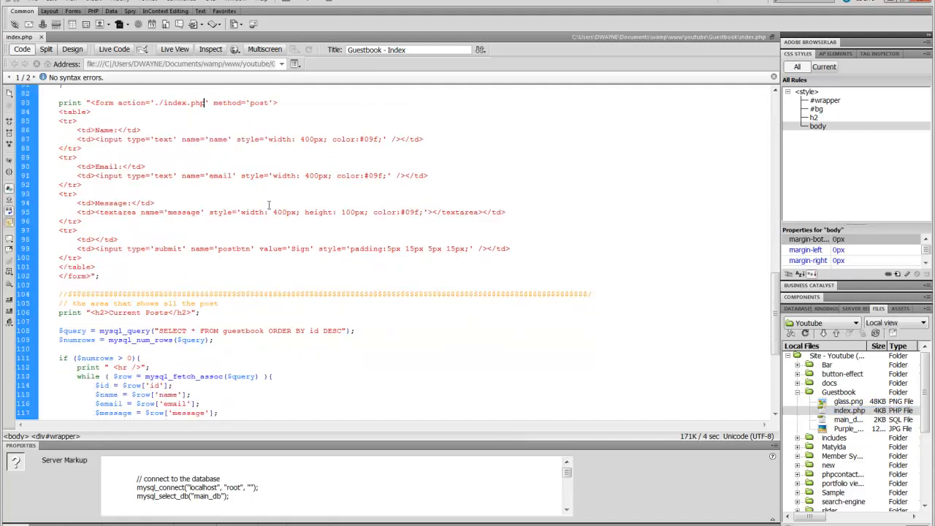
scroll("down", 3)
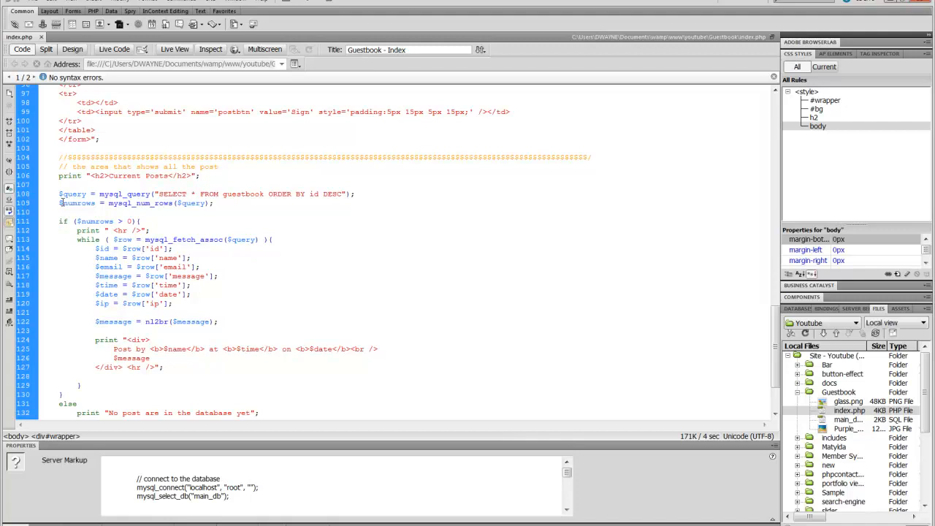
scroll("down", 3)
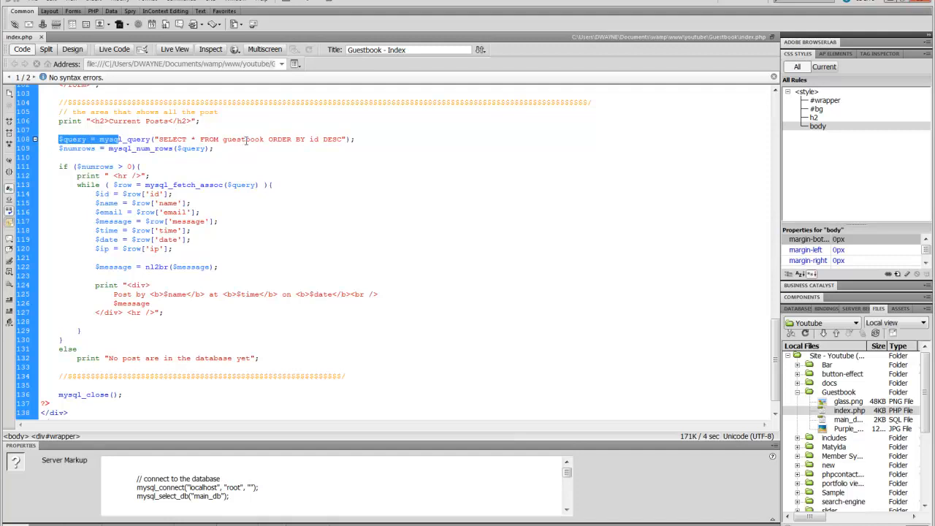
double_click(243, 139)
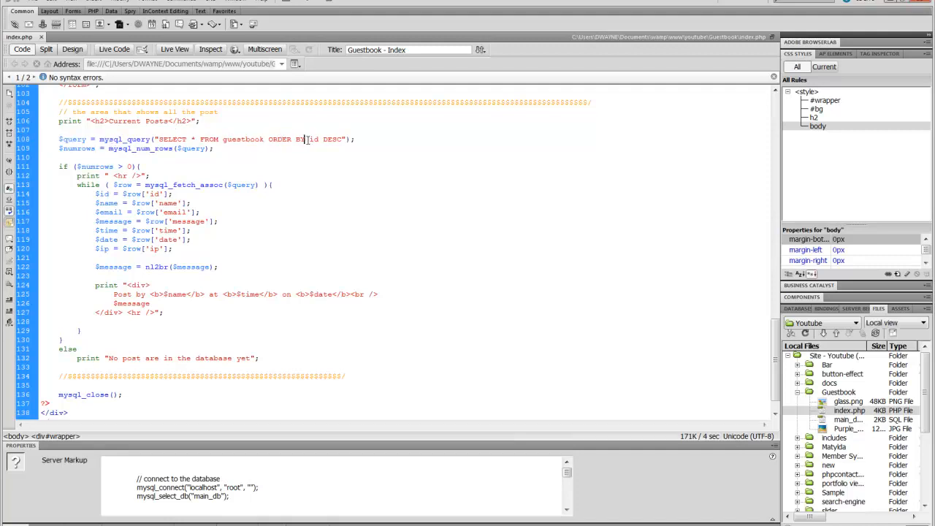
double_click(313, 138)
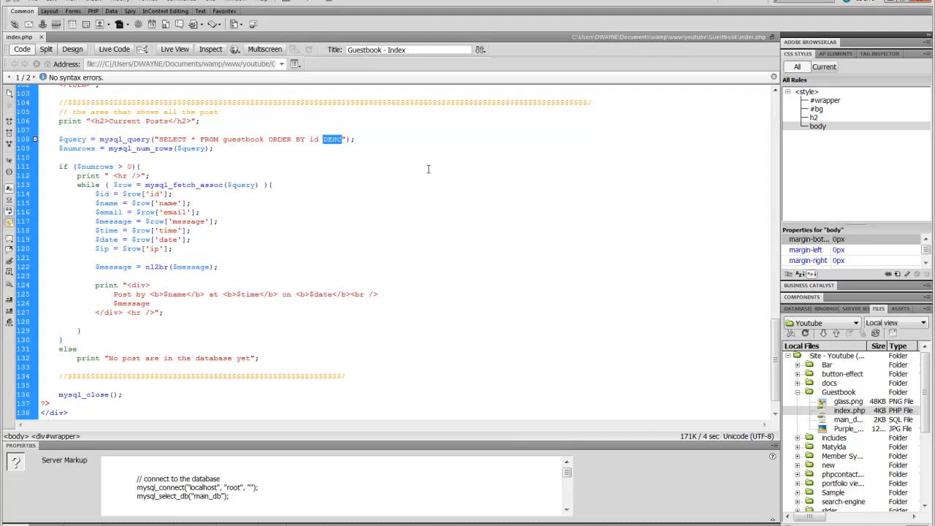
mouse_move(414, 180)
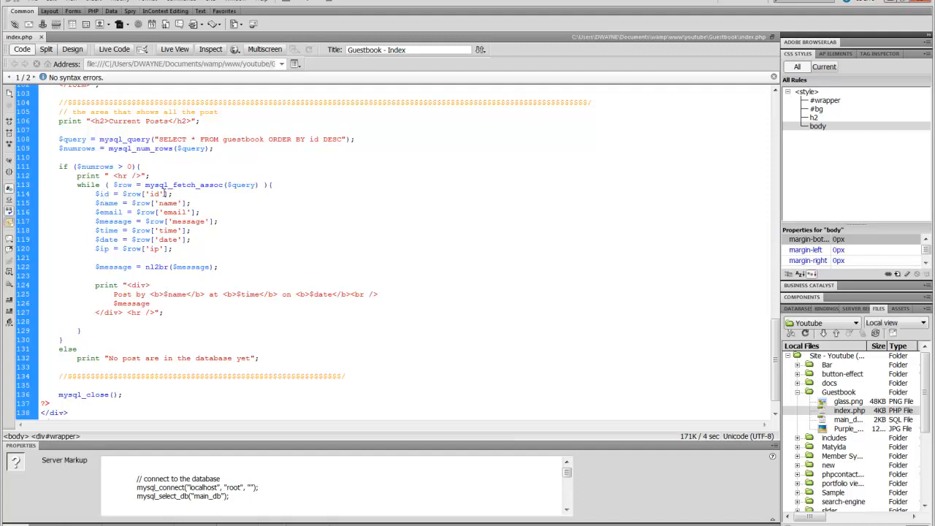
left_click_drag(166, 203, 190, 212)
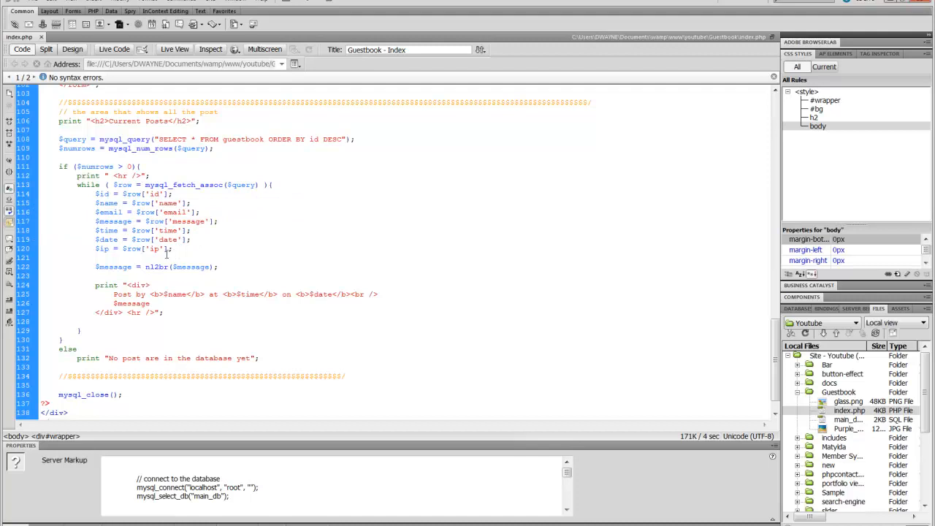
left_click_drag(94, 222, 171, 249)
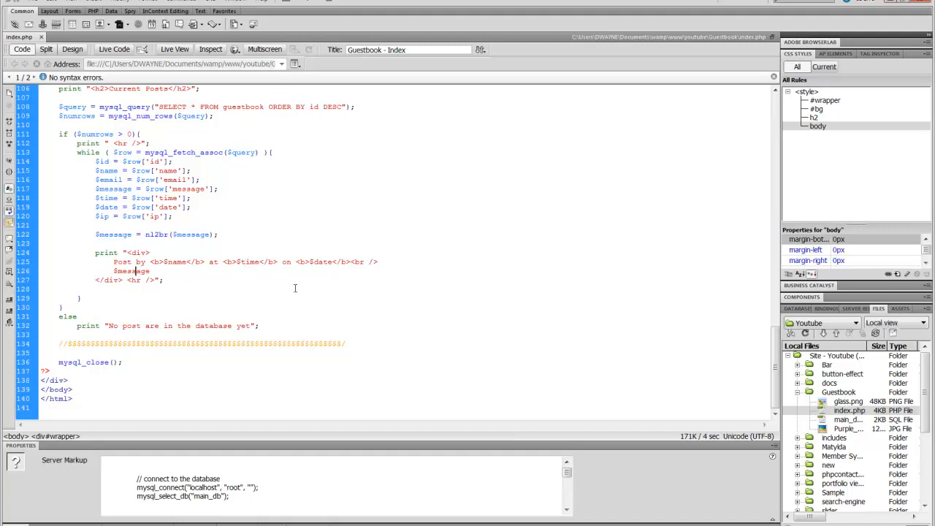
triple_click(139, 216)
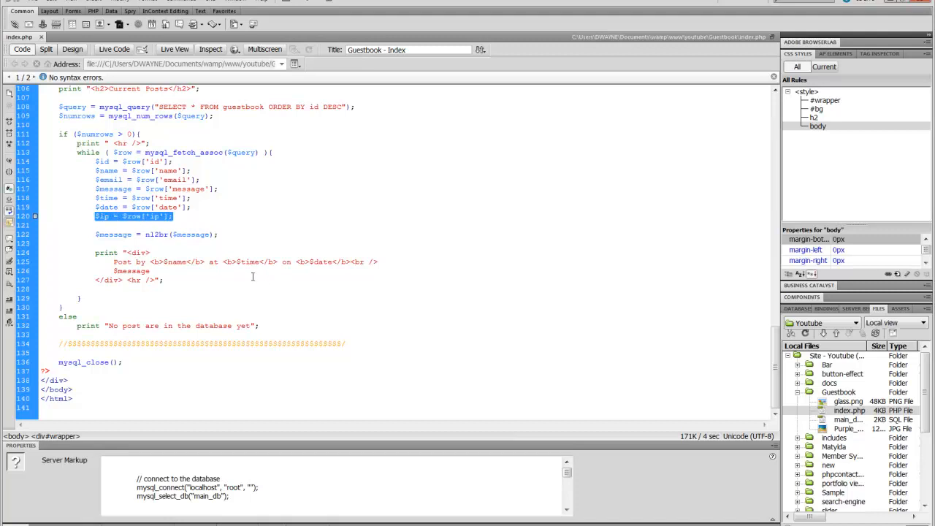
left_click(180, 216)
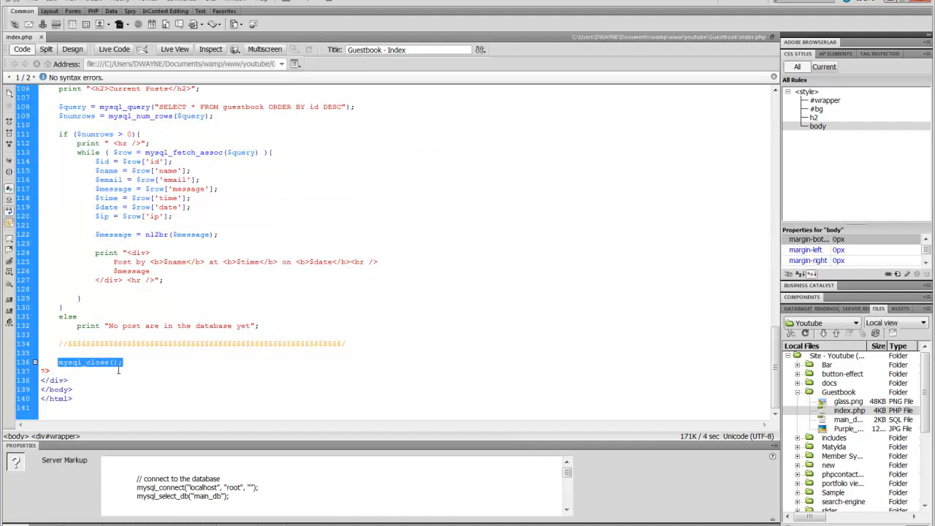
left_click(134, 361)
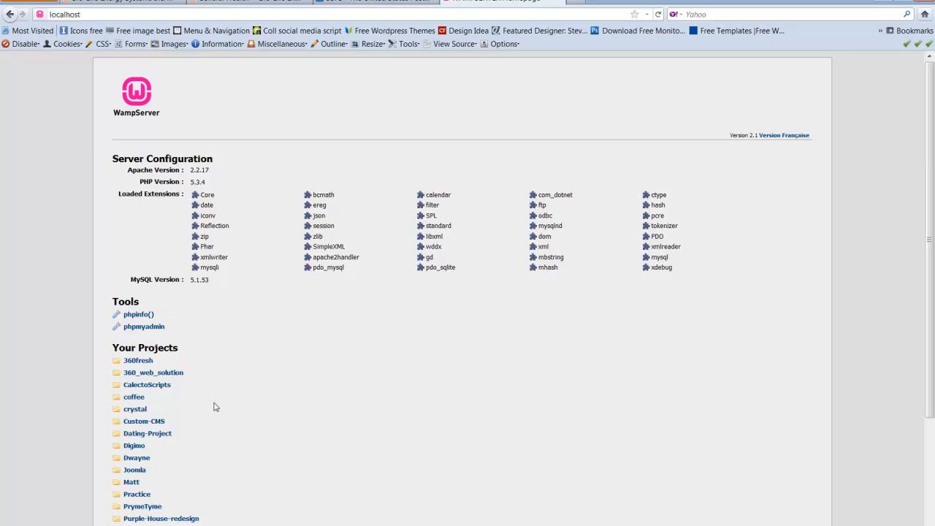
mouse_move(271, 419)
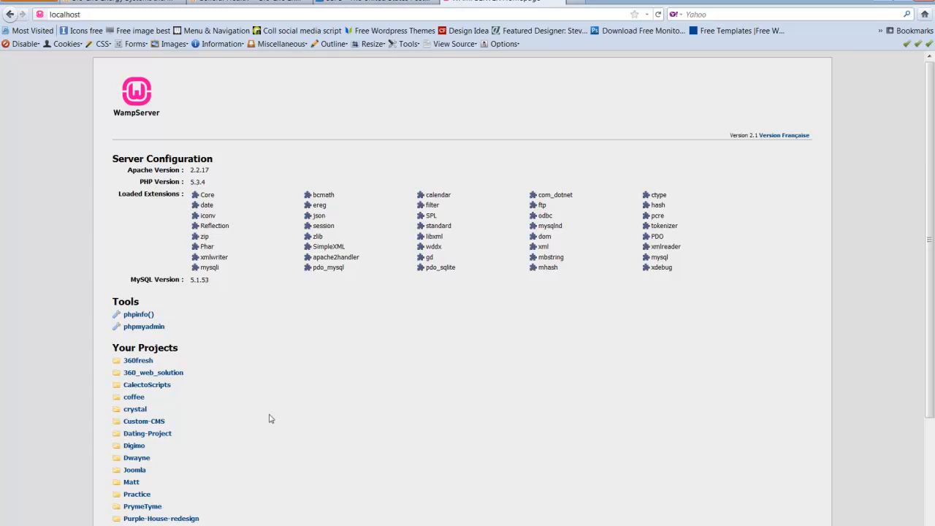
Open phpMyAdmin from the Tools section of the WampServer localhost page
left_click(144, 327)
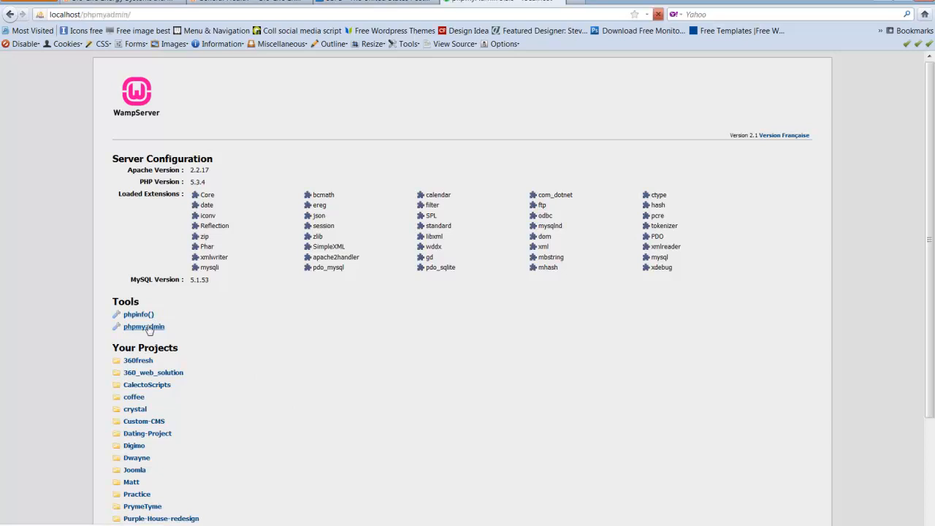
left_click(144, 327)
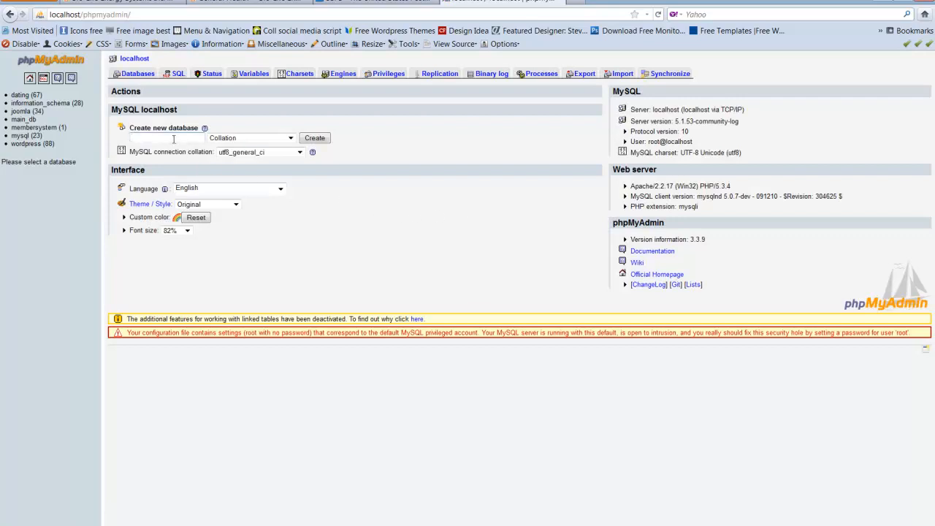
Create a new database named Test
type("mai")
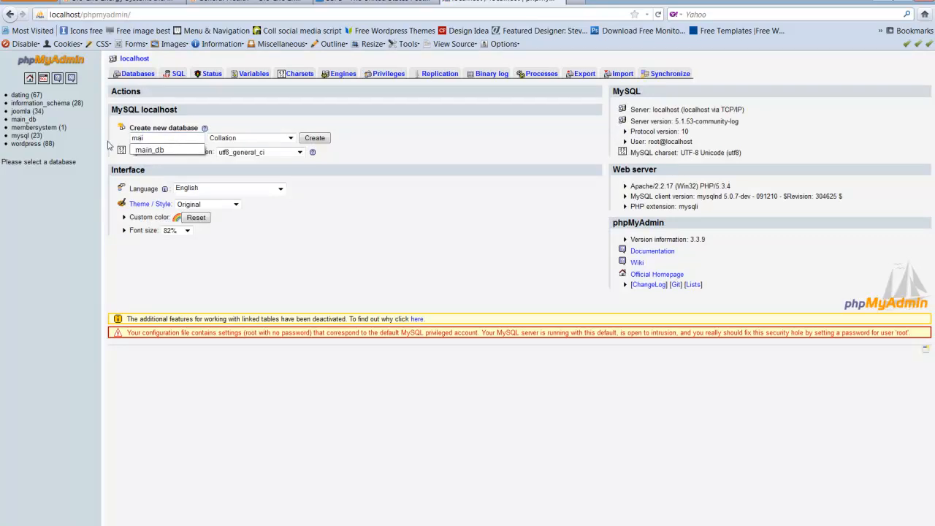
double_click(149, 150)
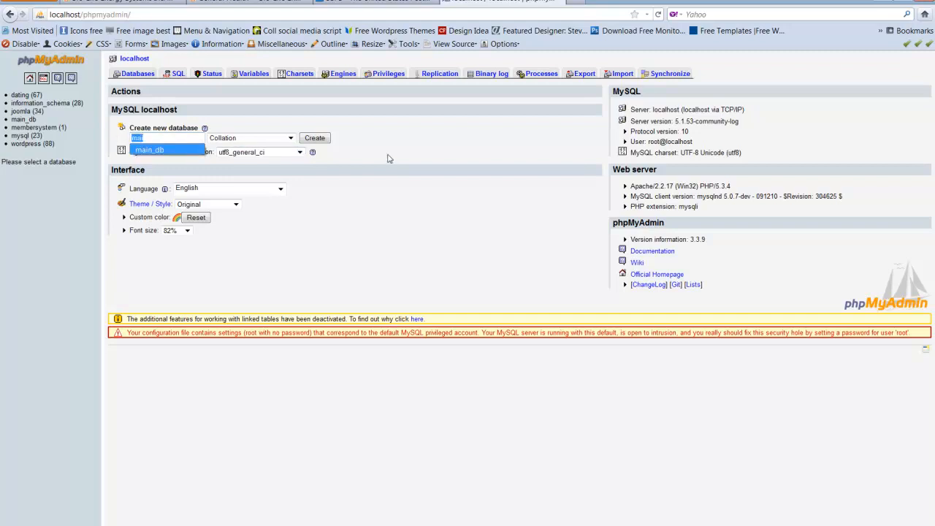
type("Tset")
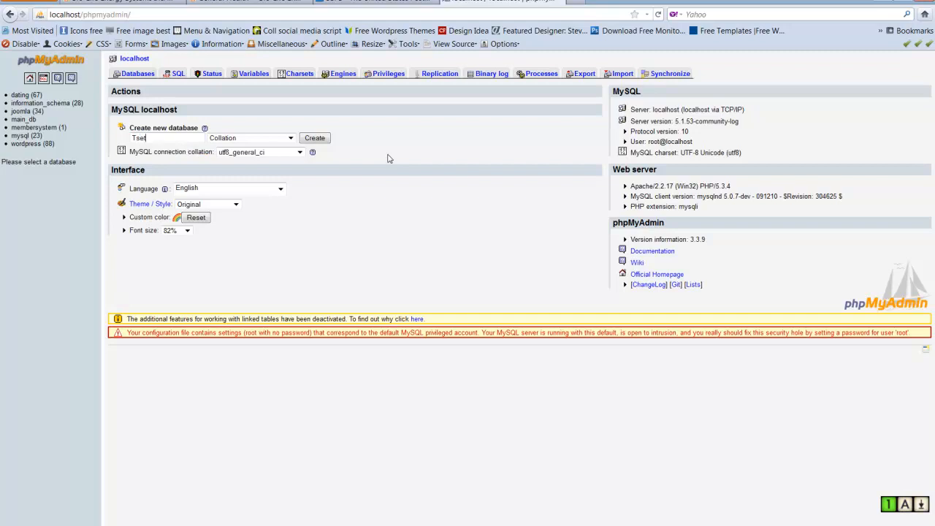
type("Test")
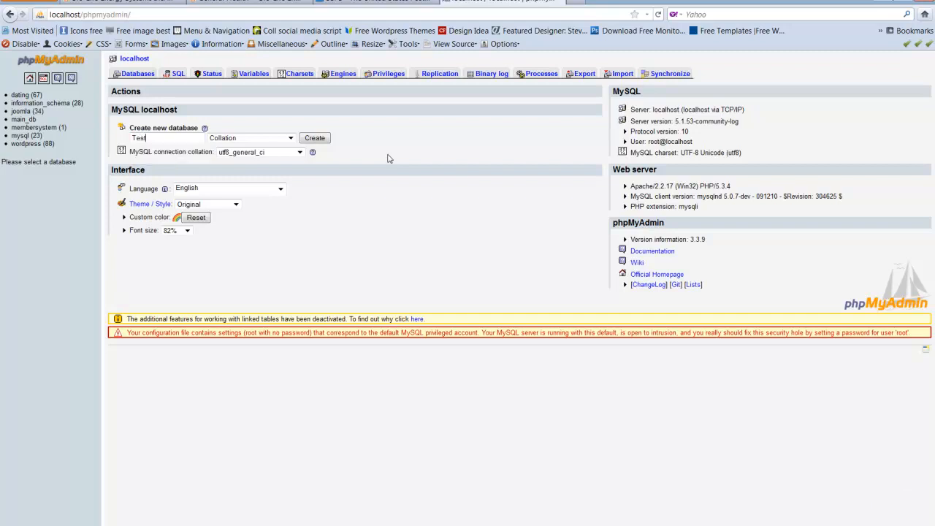
left_click(314, 138)
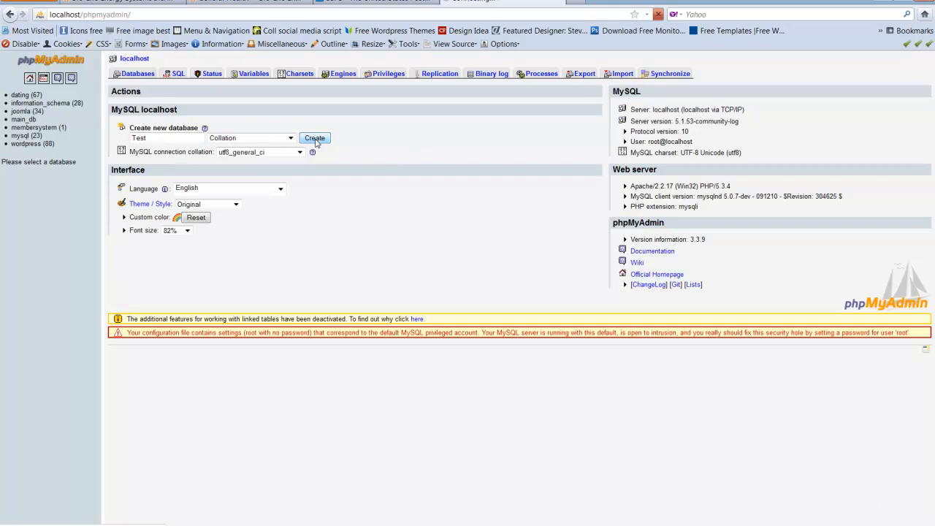
mouse_move(322, 165)
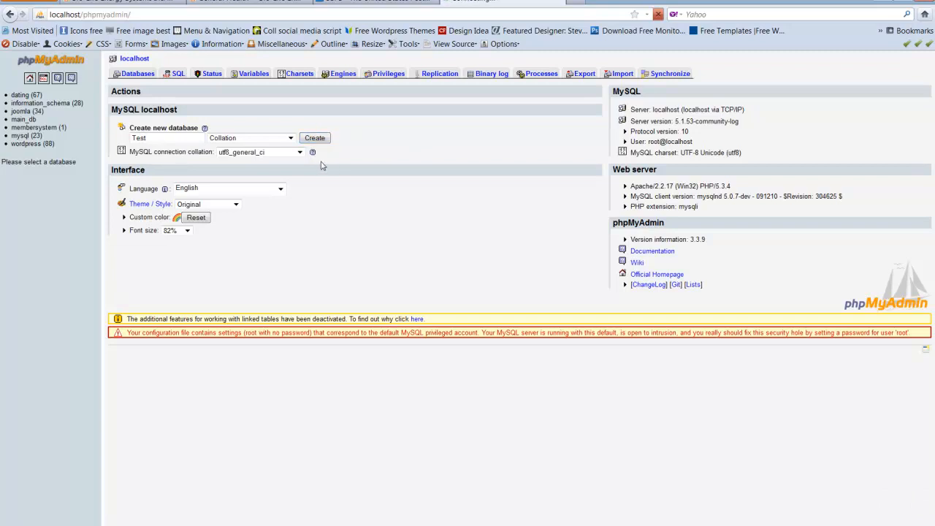
Start a new table named guestbook with 7 fields
left_click(314, 137)
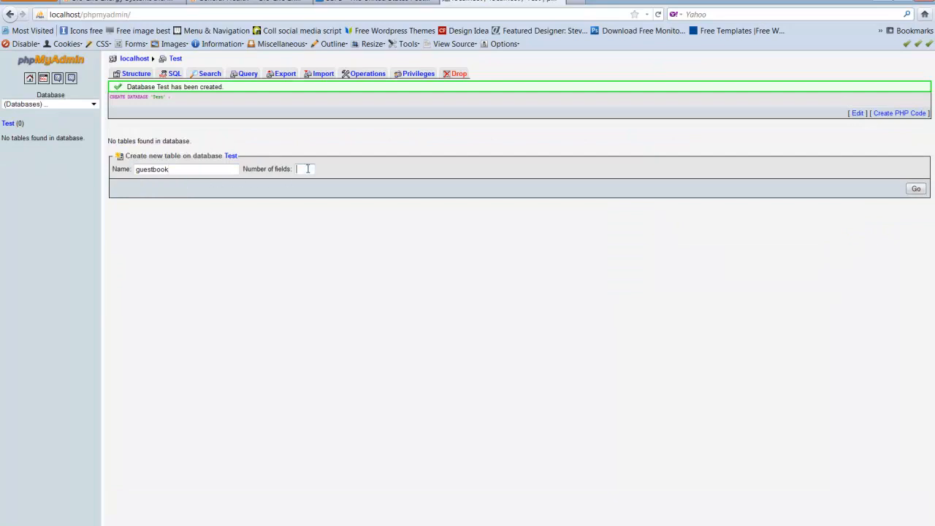
type("7")
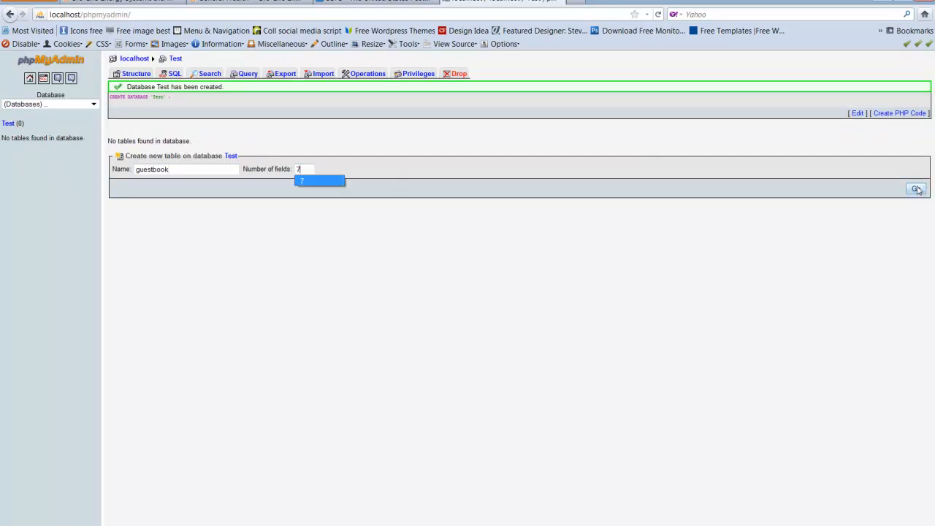
left_click(916, 189)
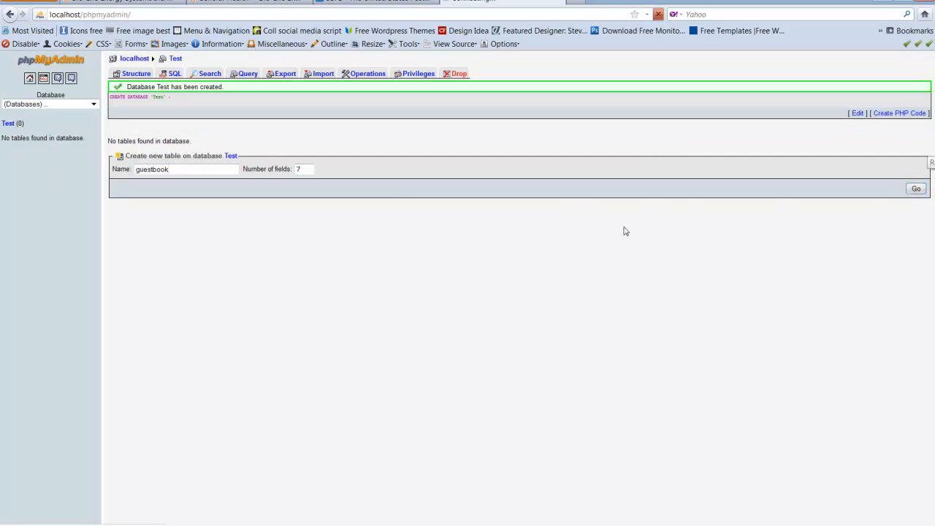
left_click(916, 189)
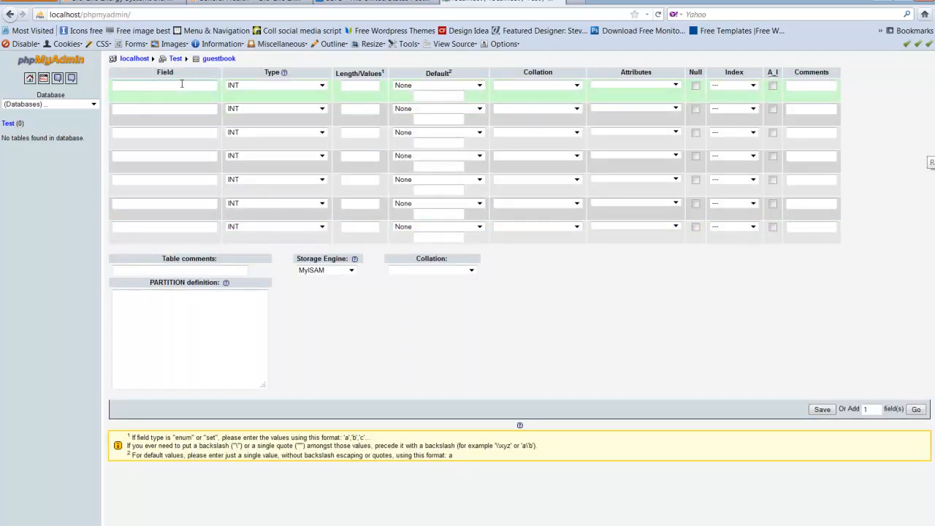
Name the seven fields id, name, email, message, time, date and ip
type("id")
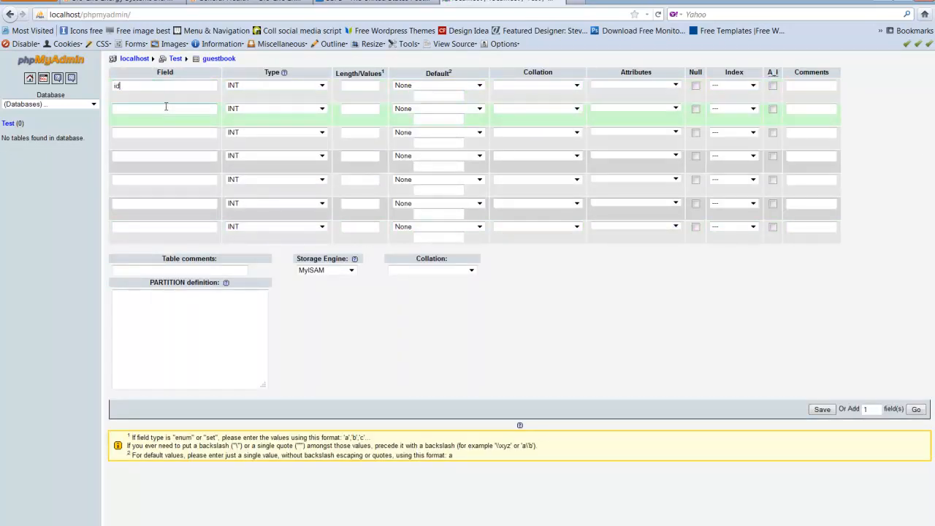
type("name")
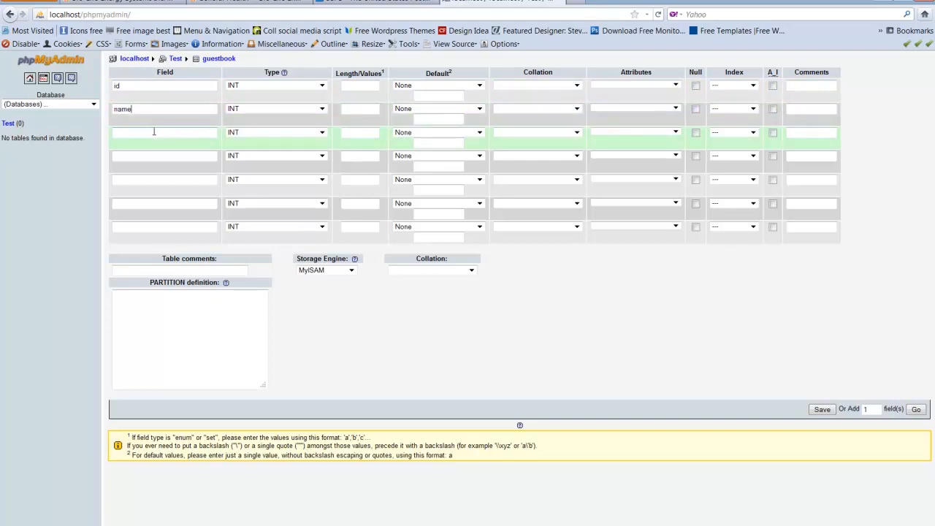
type("e")
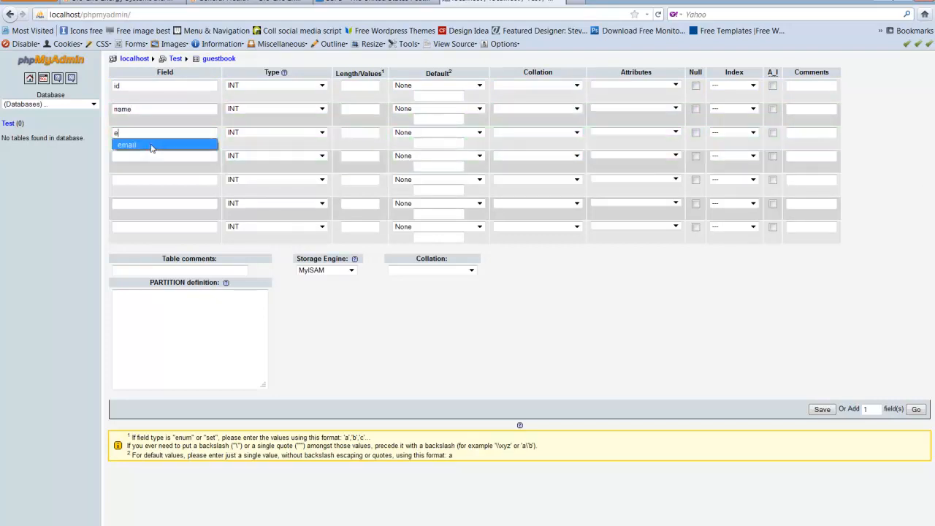
type("message")
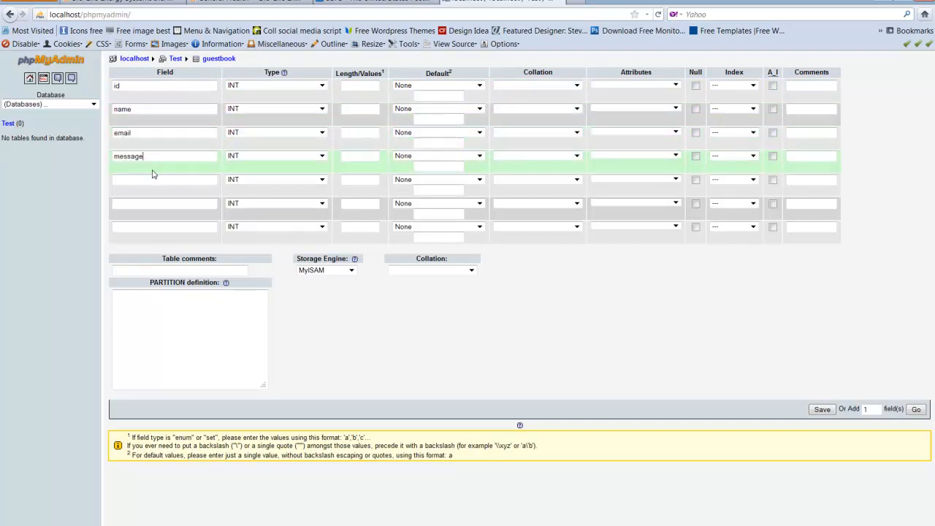
type("time")
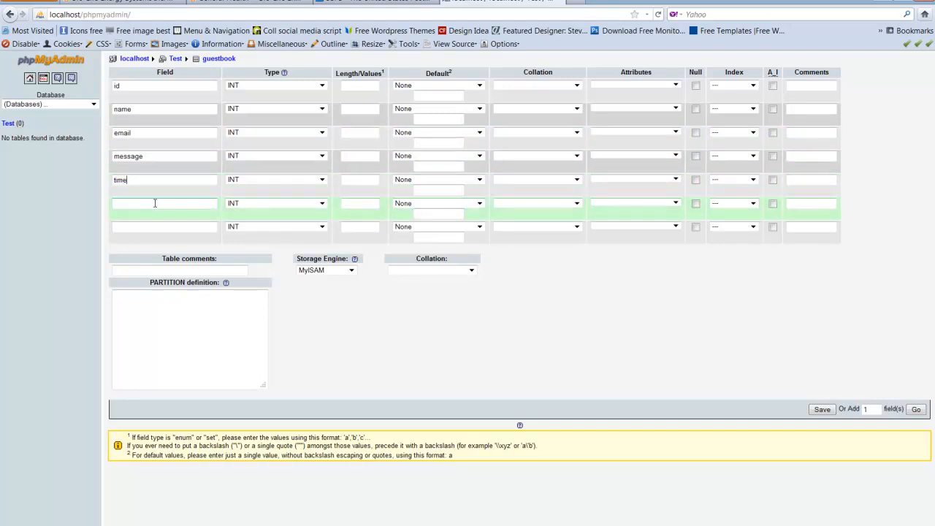
type("date")
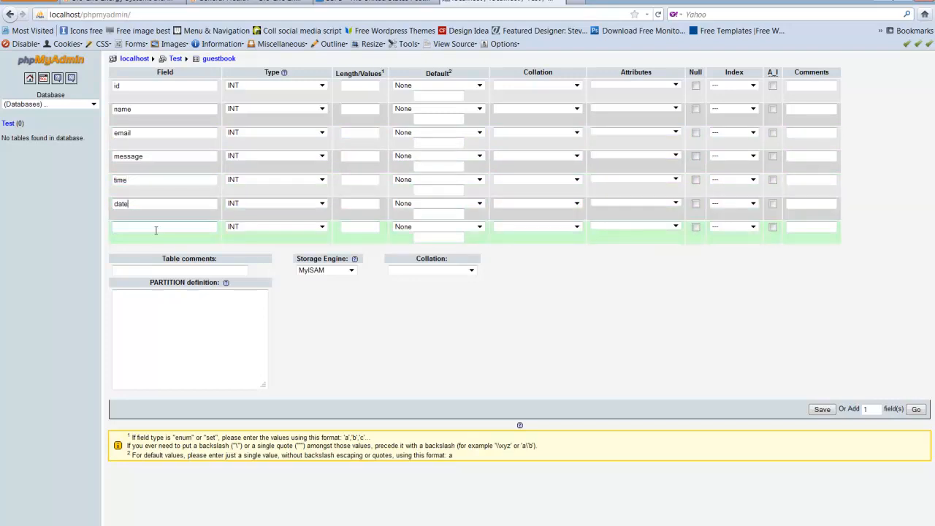
type("ip")
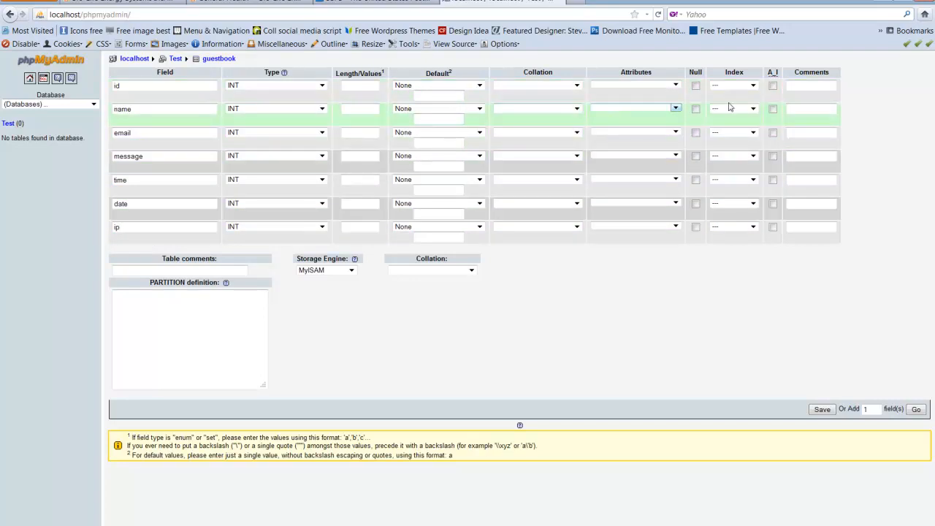
Make id an auto-increment primary key and set email's type to VARCHAR
left_click(734, 85)
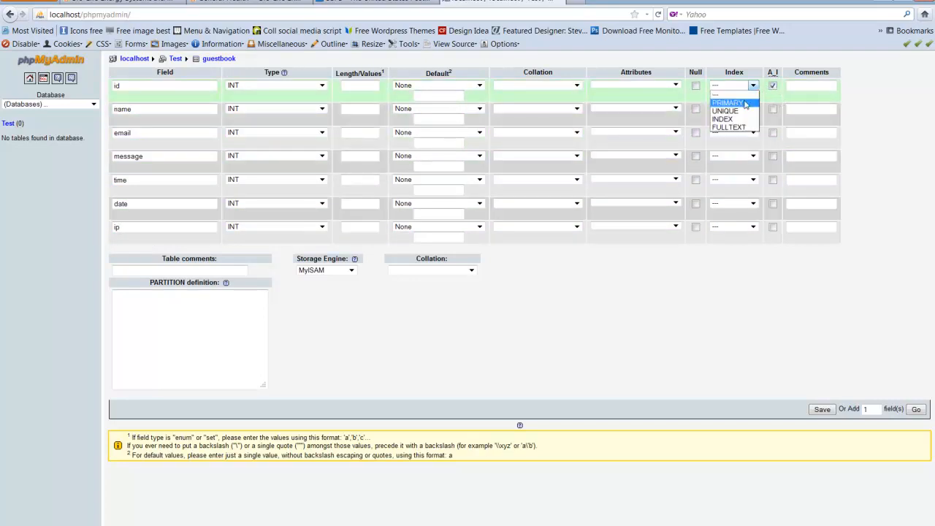
left_click(727, 102)
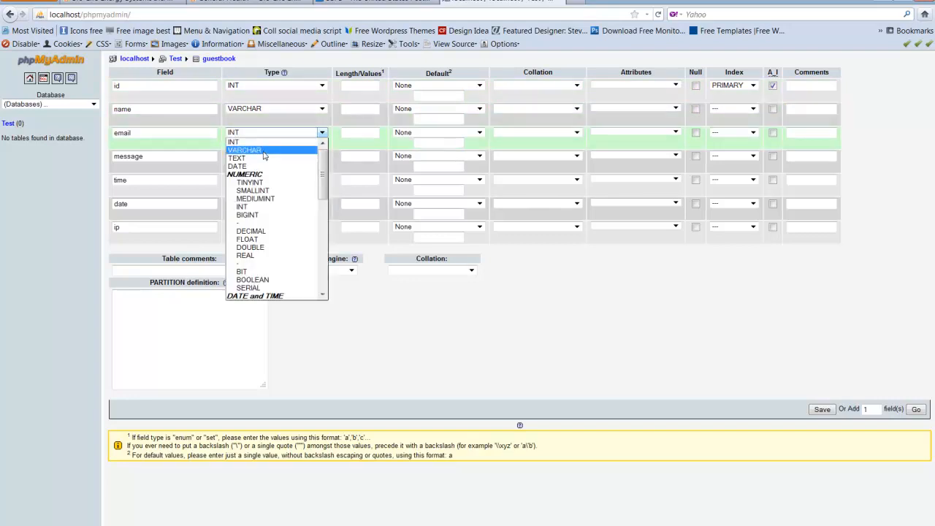
left_click(244, 150)
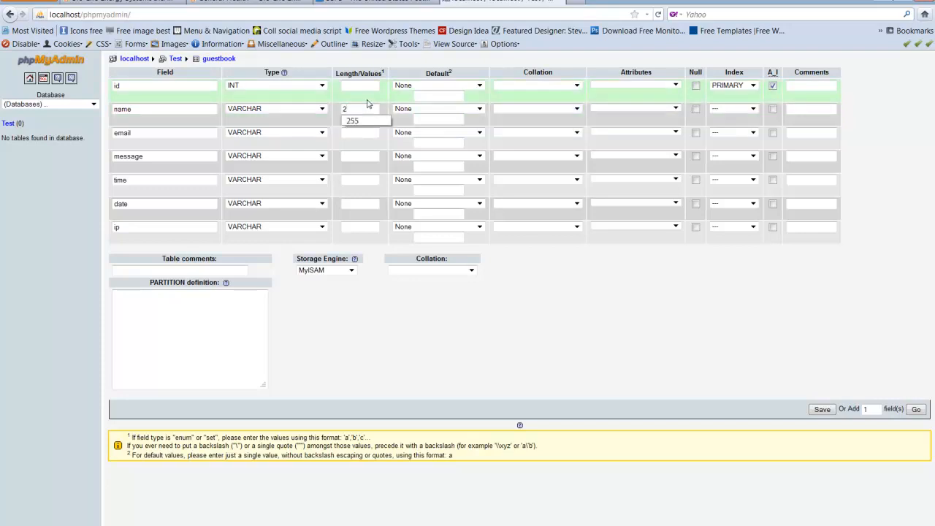
Enter field lengths 100, 255, 255 and 50 for the guestbook columns
type("100")
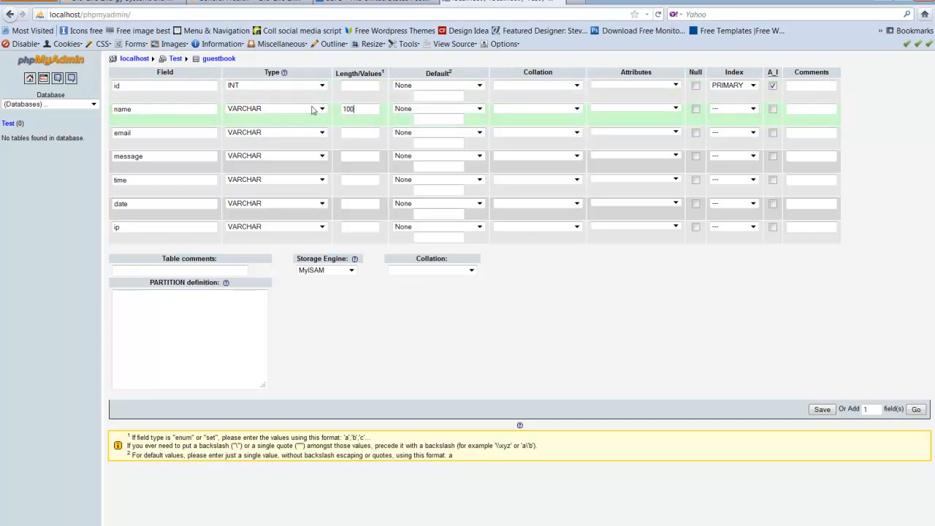
left_click(358, 132)
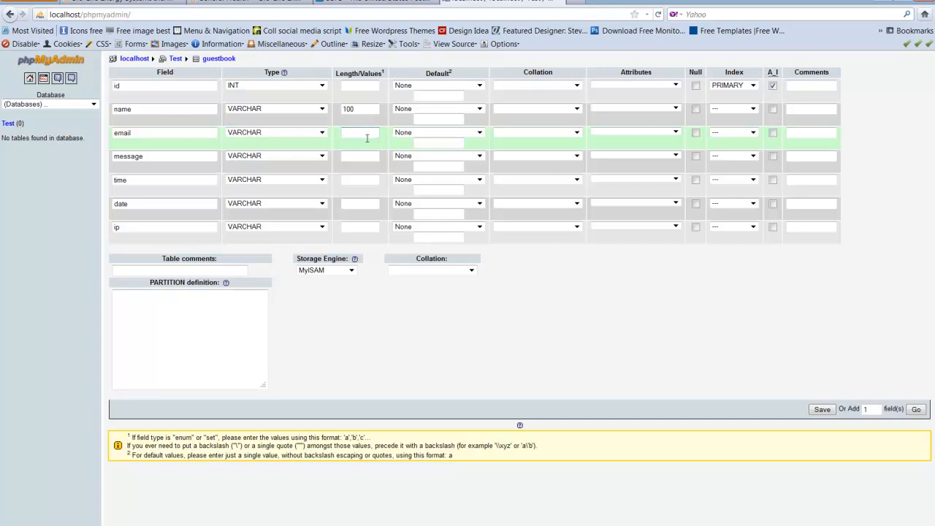
type("255")
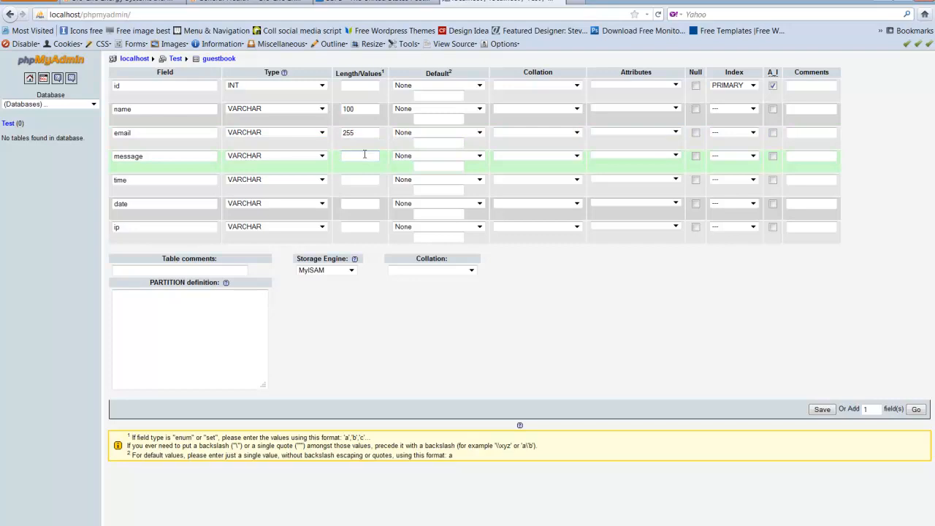
type("255")
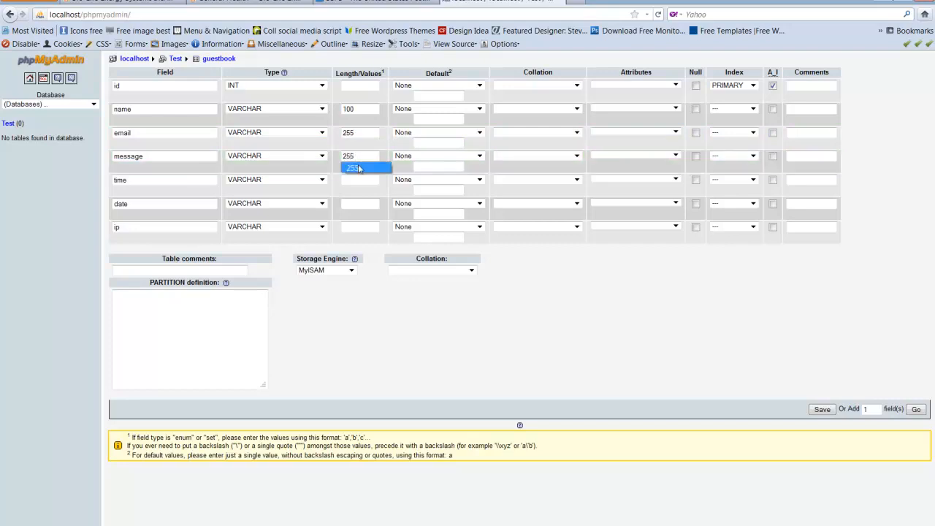
left_click(358, 180)
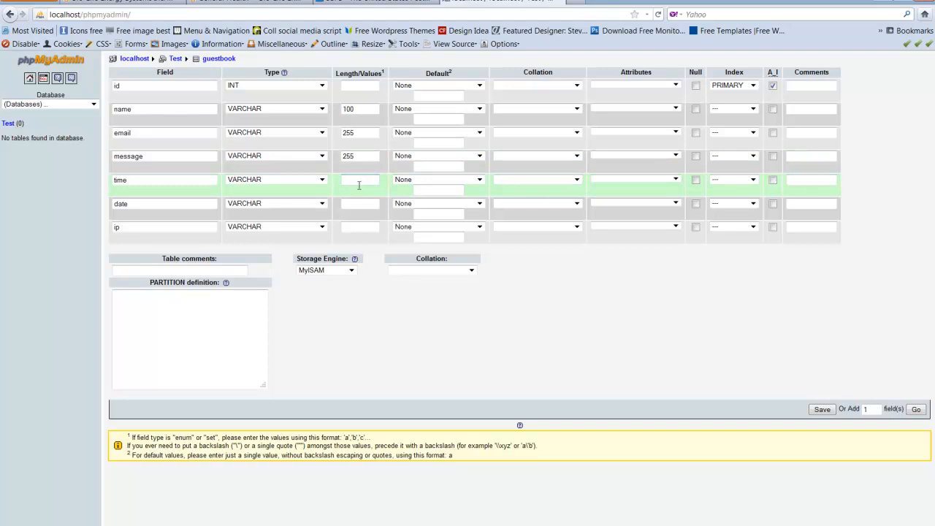
type("50")
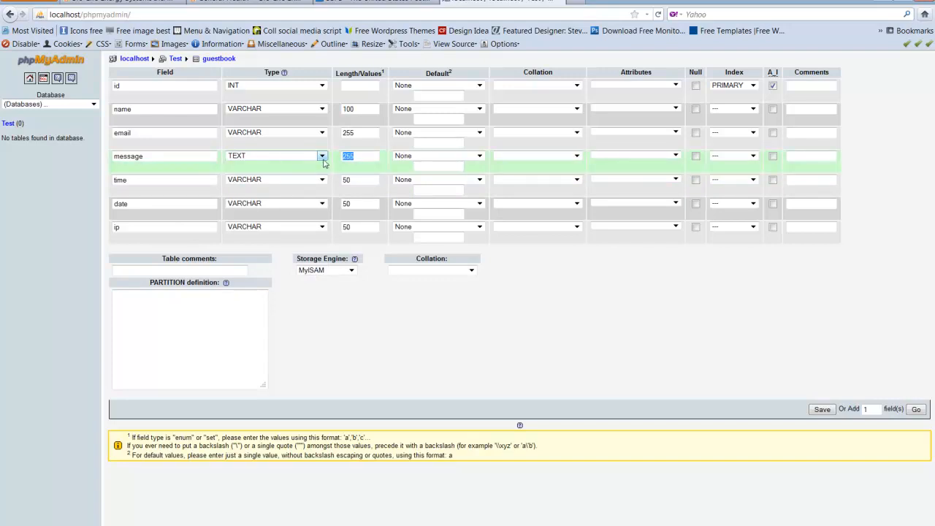
Set the message column back to VARCHAR and save the table structure
left_click(321, 155)
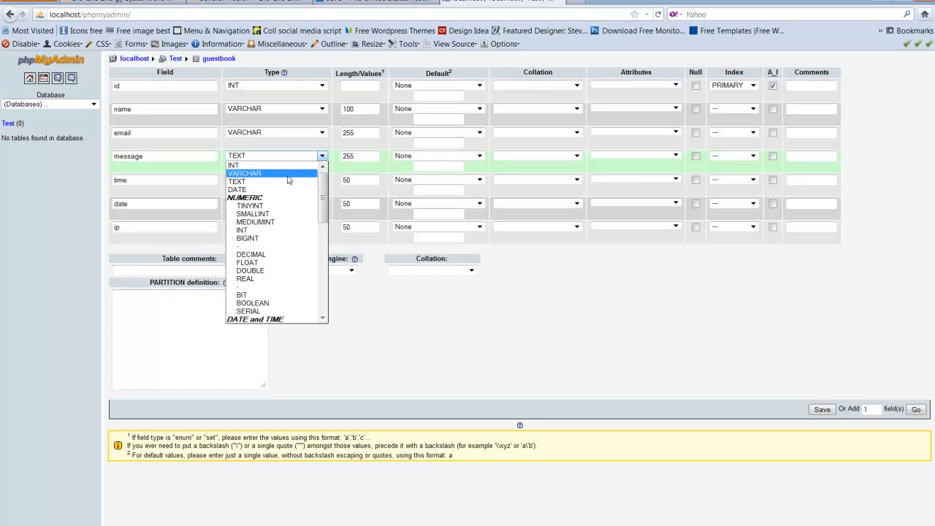
left_click(245, 173)
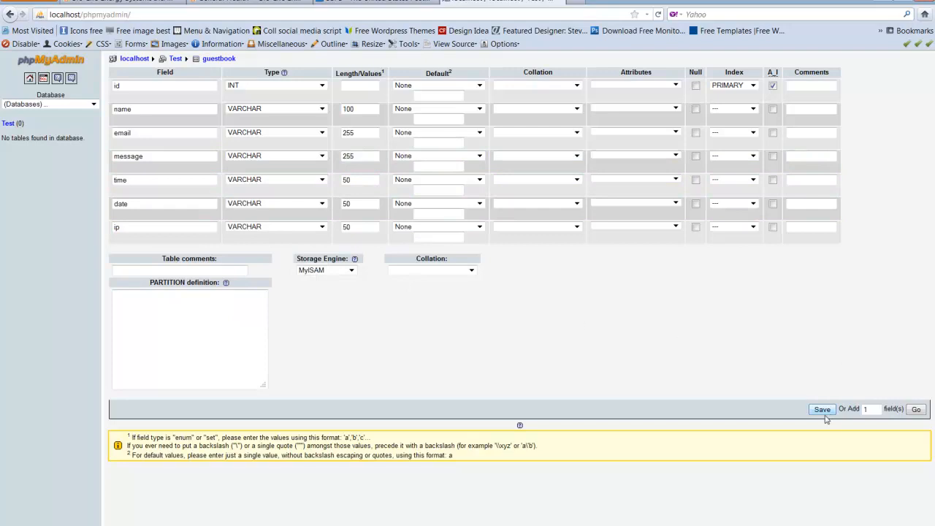
left_click(821, 408)
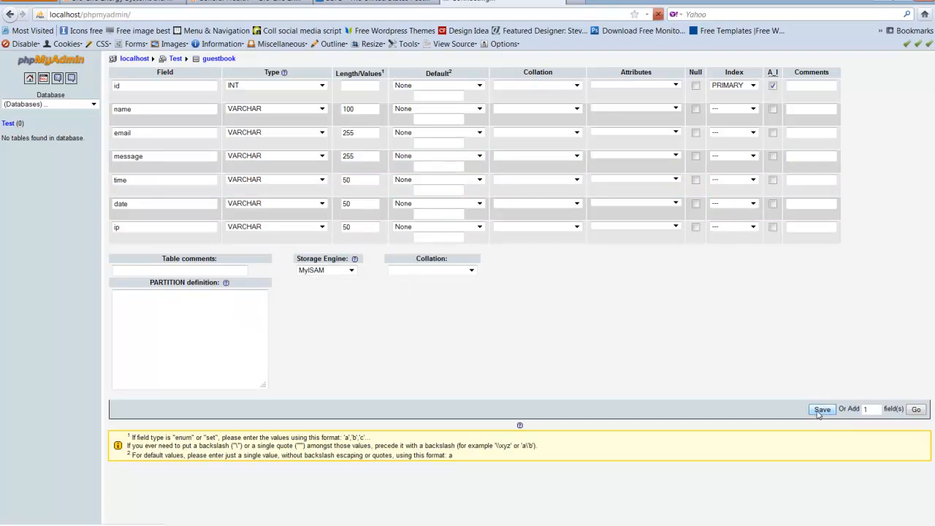
left_click(821, 409)
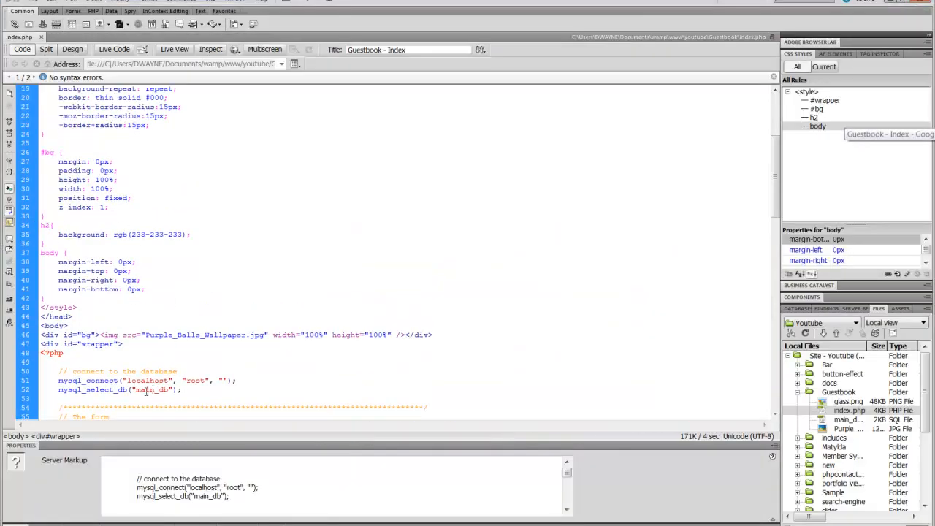
Replace main_db with Test in the mysql_select_db call of index.php
double_click(149, 389)
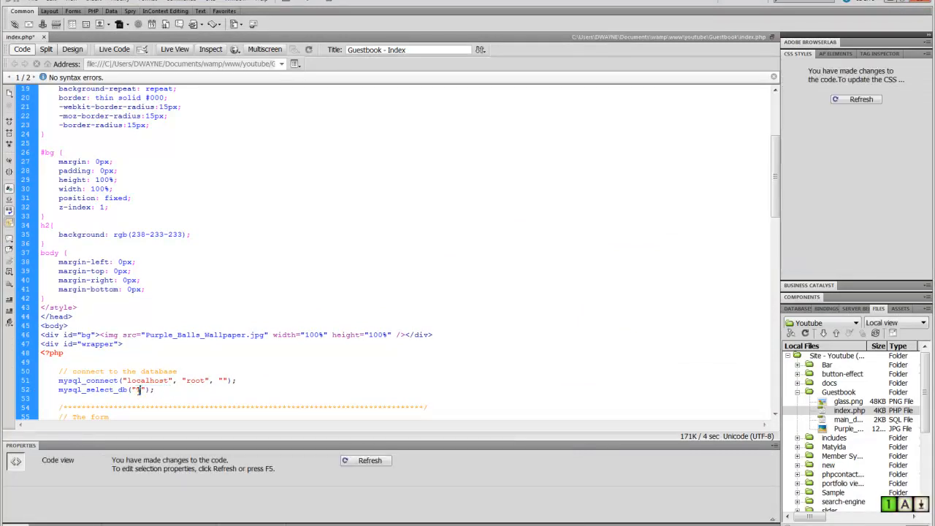
type("Test")
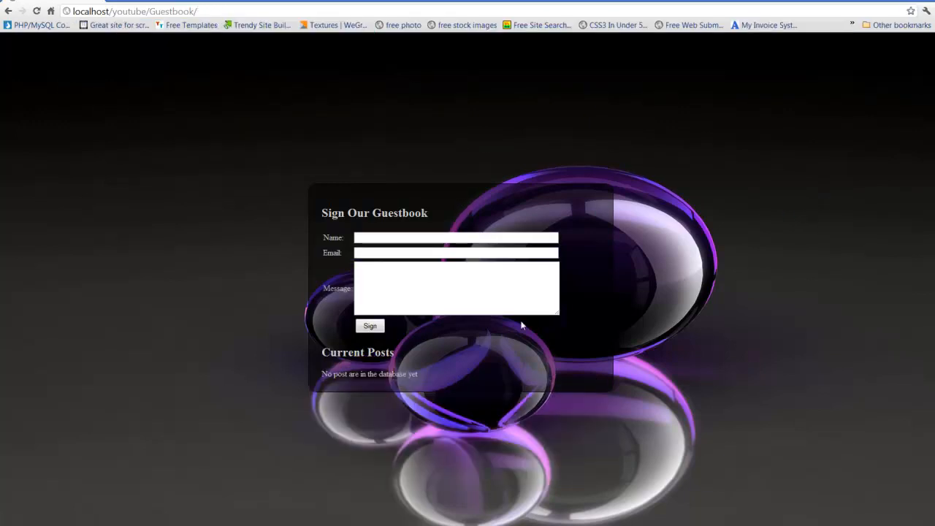
mouse_move(360, 384)
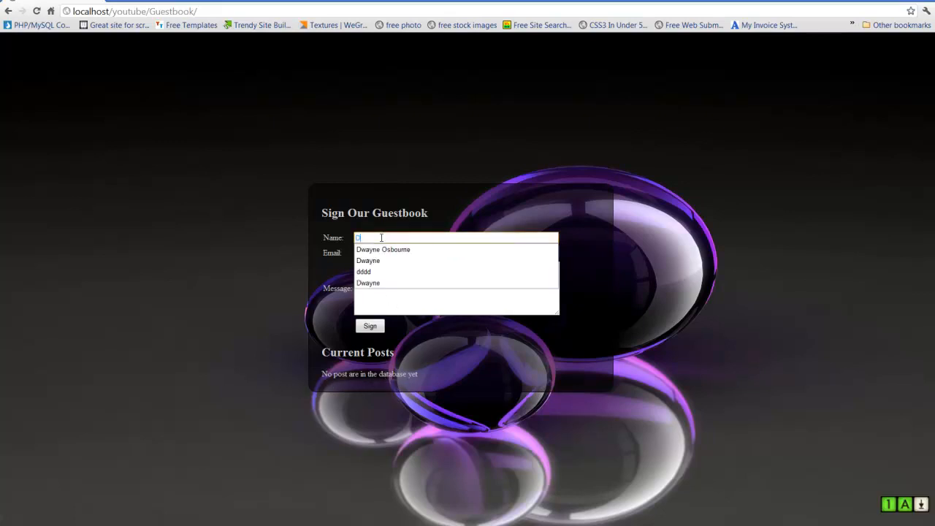
left_click(383, 249)
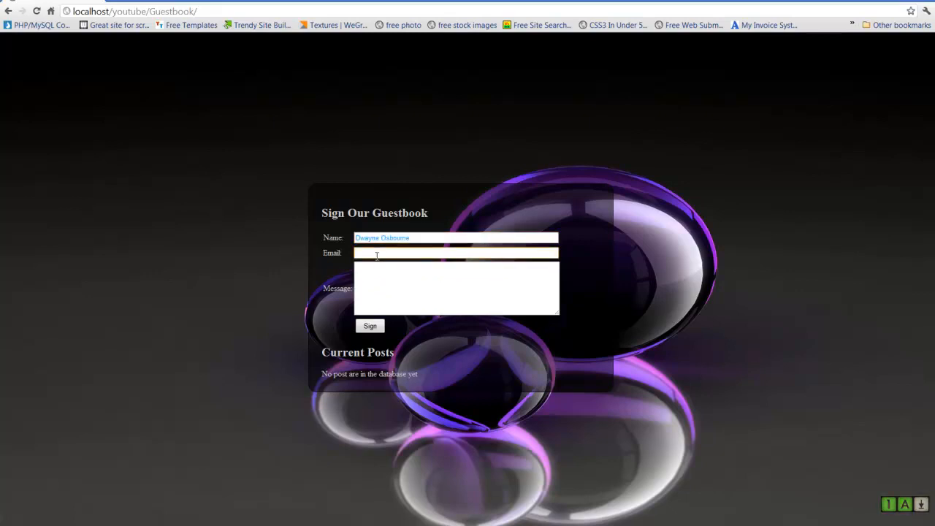
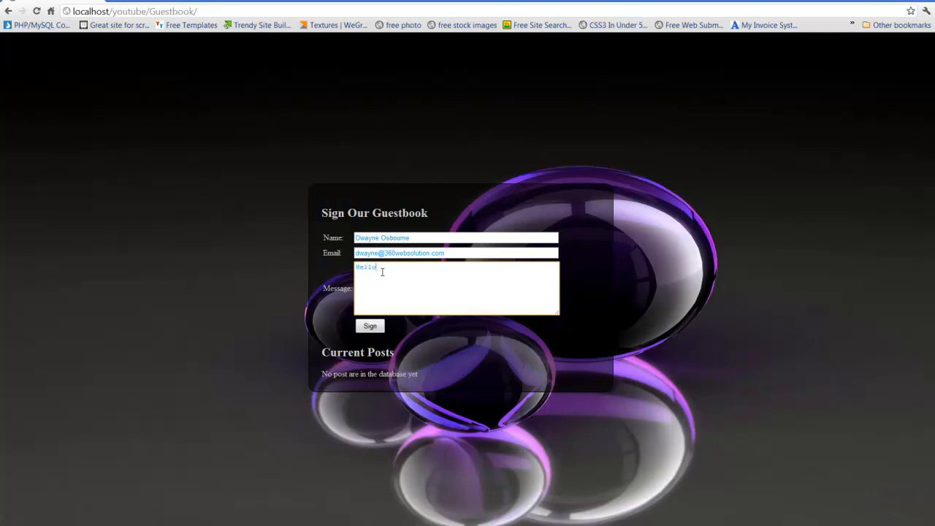
type("you d")
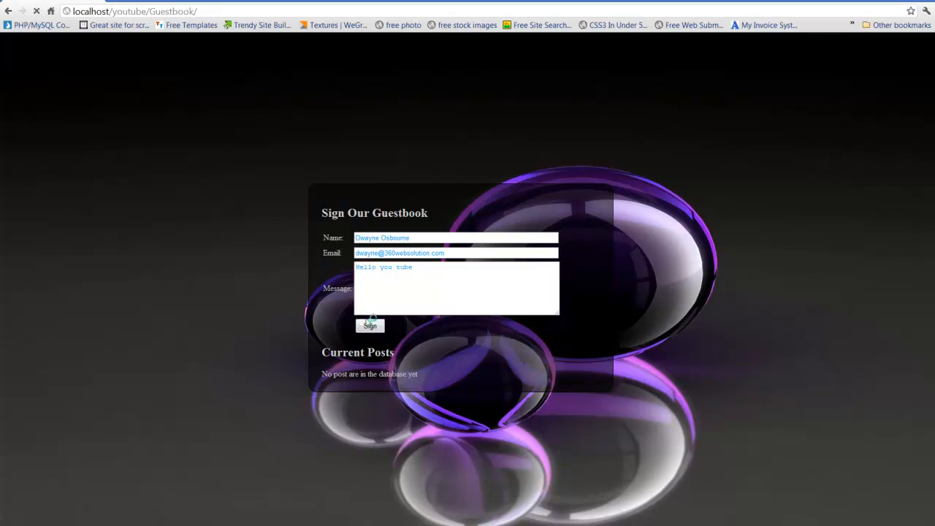
left_click(370, 325)
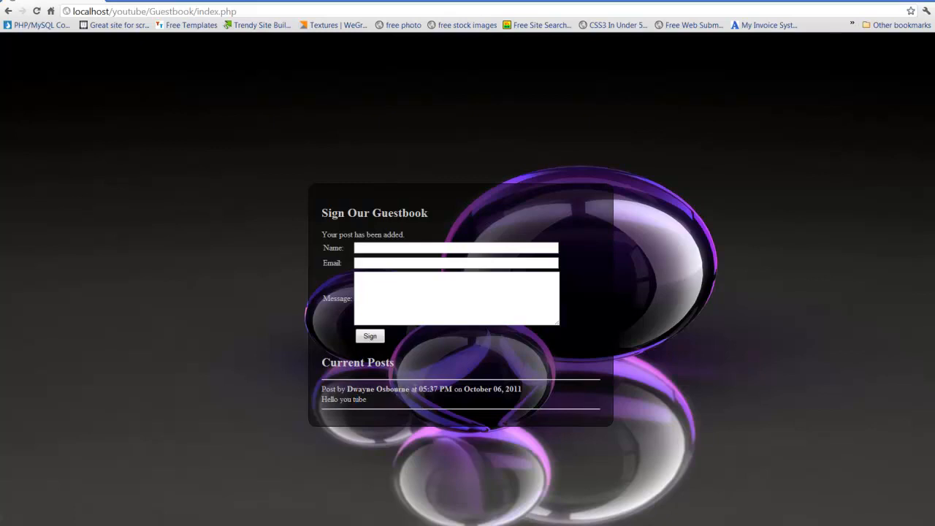
mouse_move(448, 388)
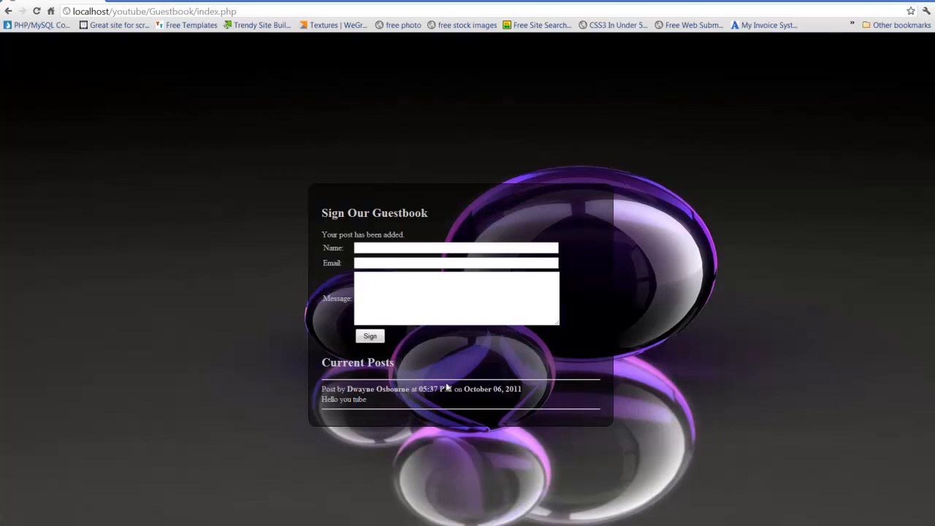
mouse_move(537, 395)
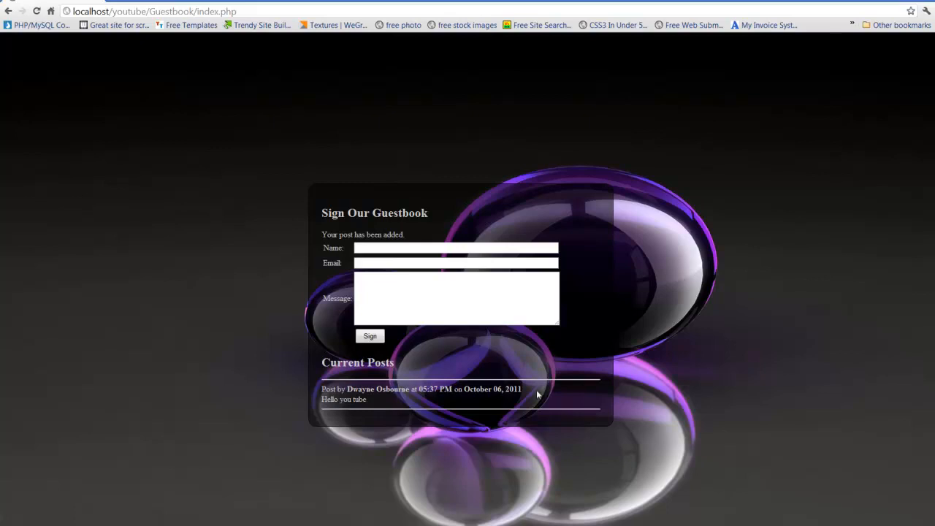